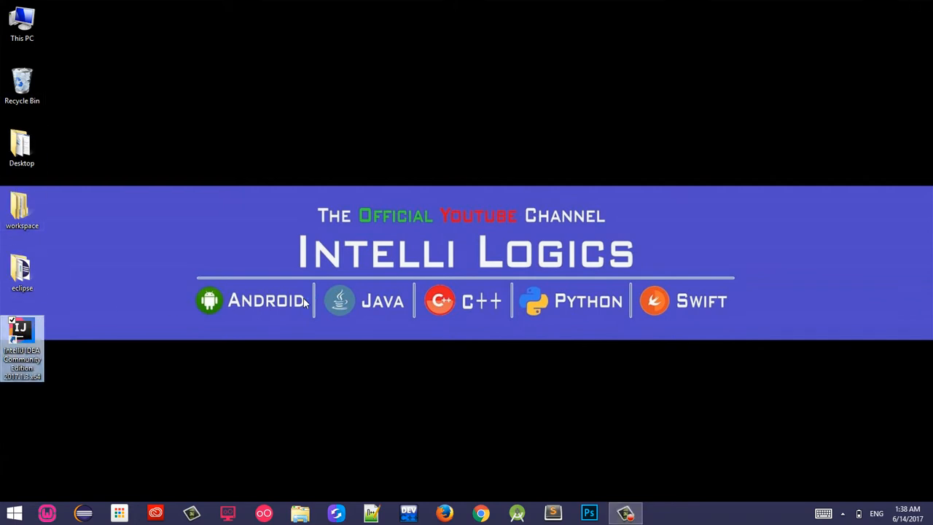
Step: Launch IntelliJ IDEA from the desktop shortcut and reach the Welcome screen
double_click(22, 342)
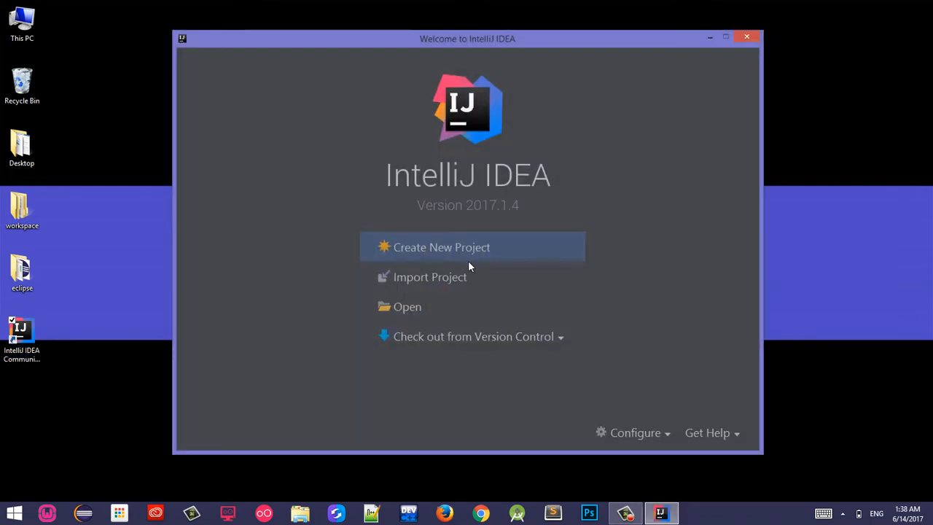
mouse_move(488, 206)
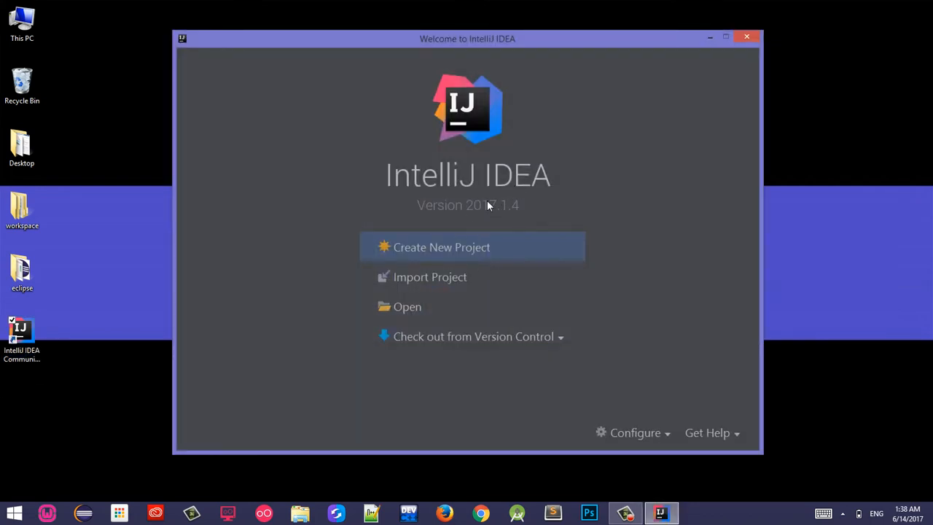
mouse_move(490, 212)
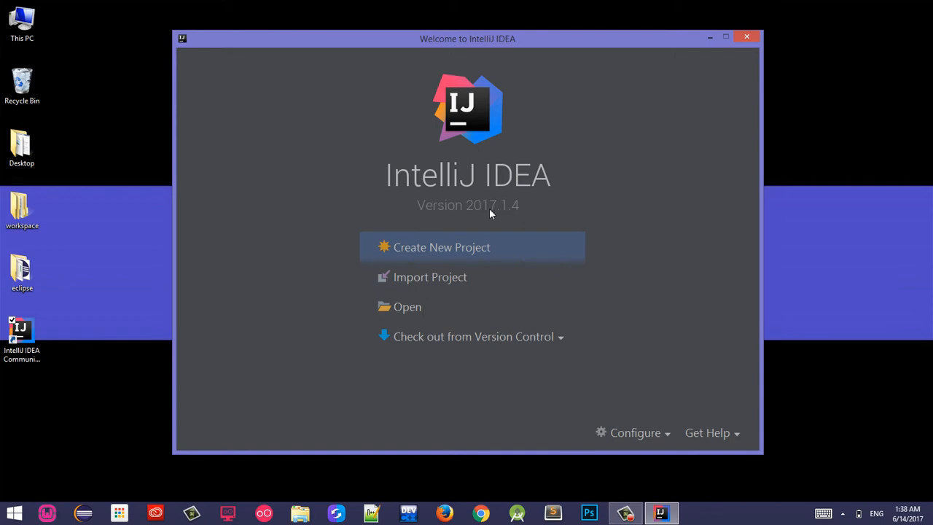
mouse_move(507, 216)
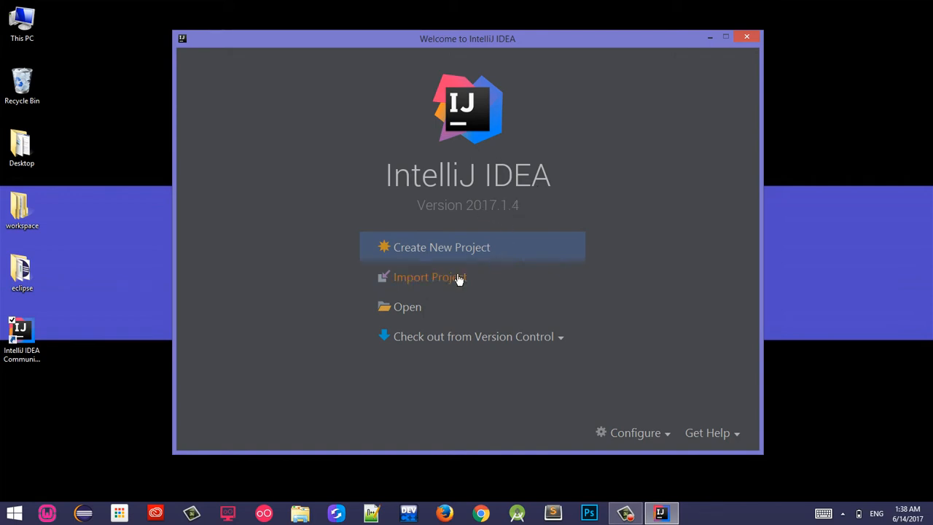
mouse_move(440, 283)
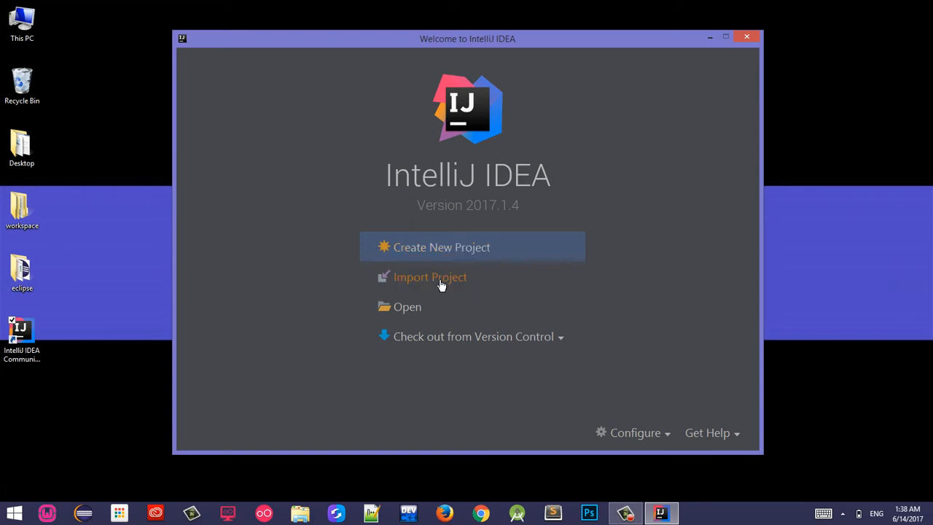
mouse_move(431, 280)
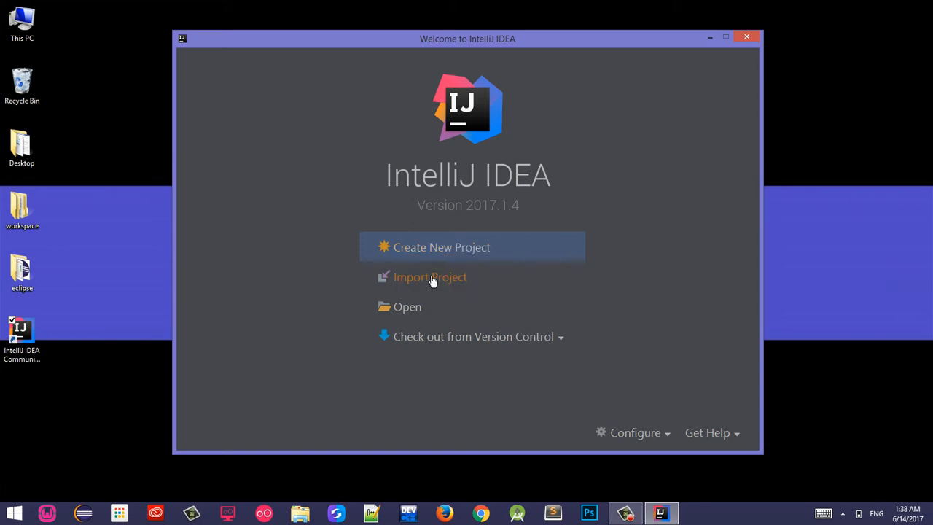
mouse_move(408, 306)
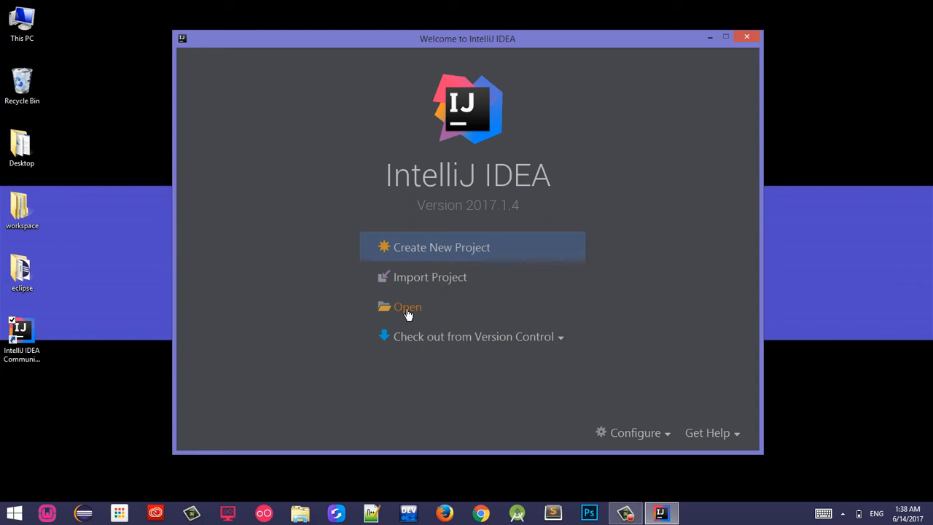
mouse_move(507, 346)
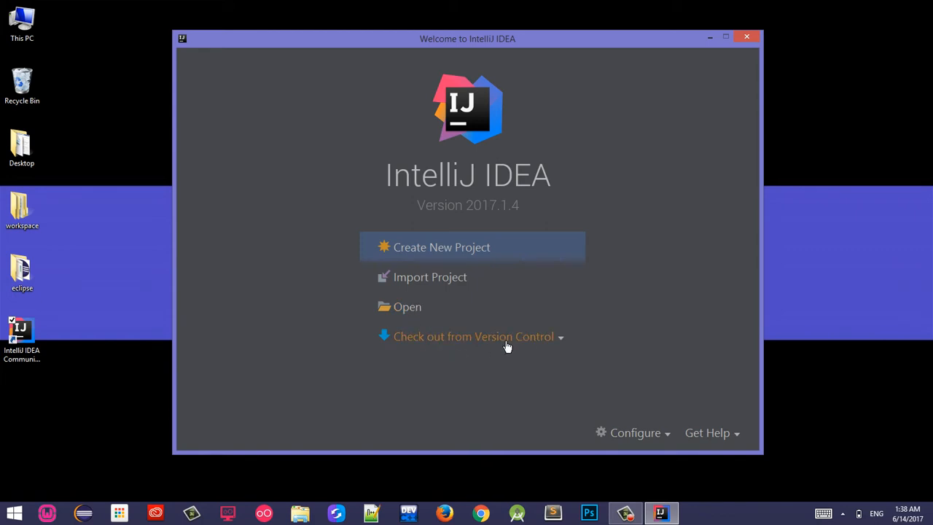
mouse_move(550, 347)
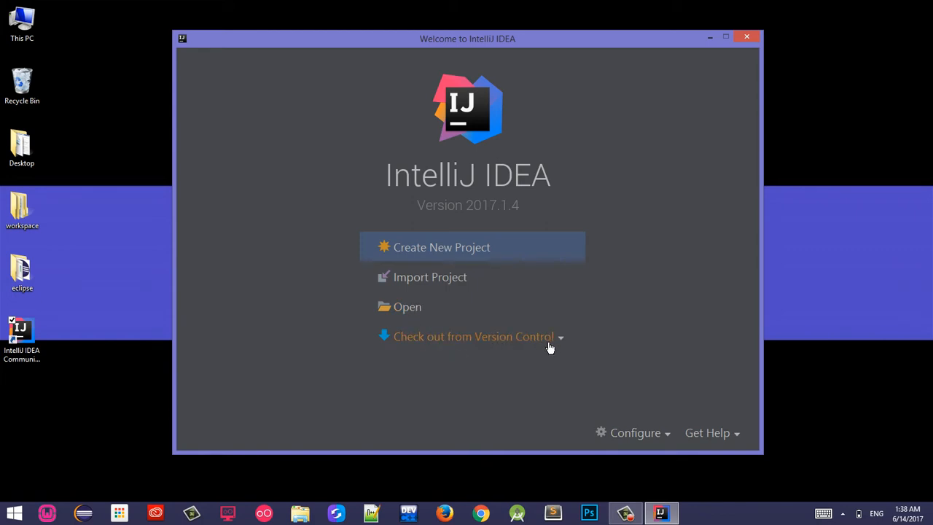
mouse_move(446, 239)
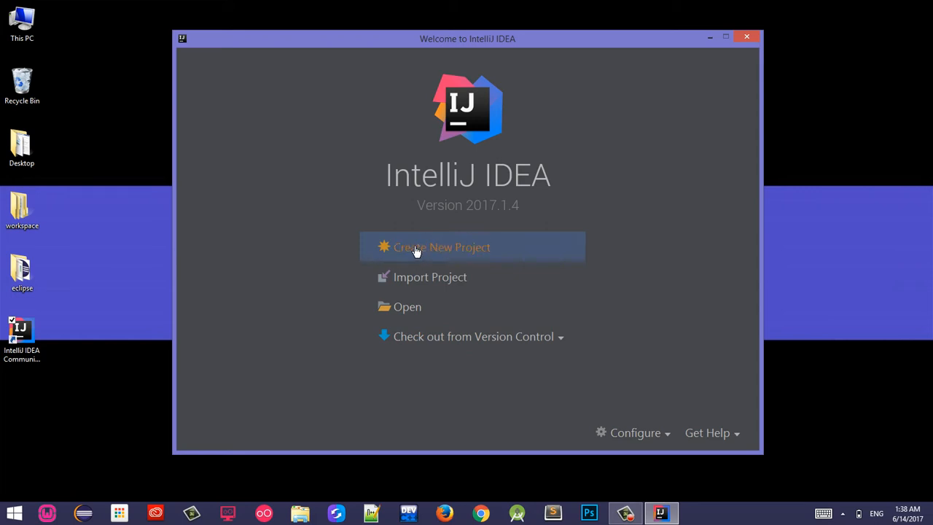
mouse_move(435, 253)
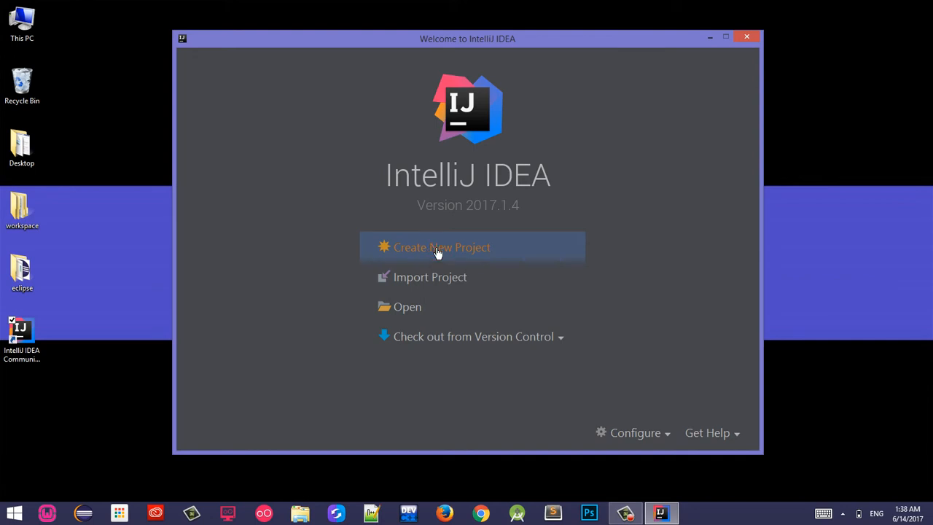
Step: Start a new project from the Welcome screen with Kotlin / Kotlin (JVM) selected
click(441, 248)
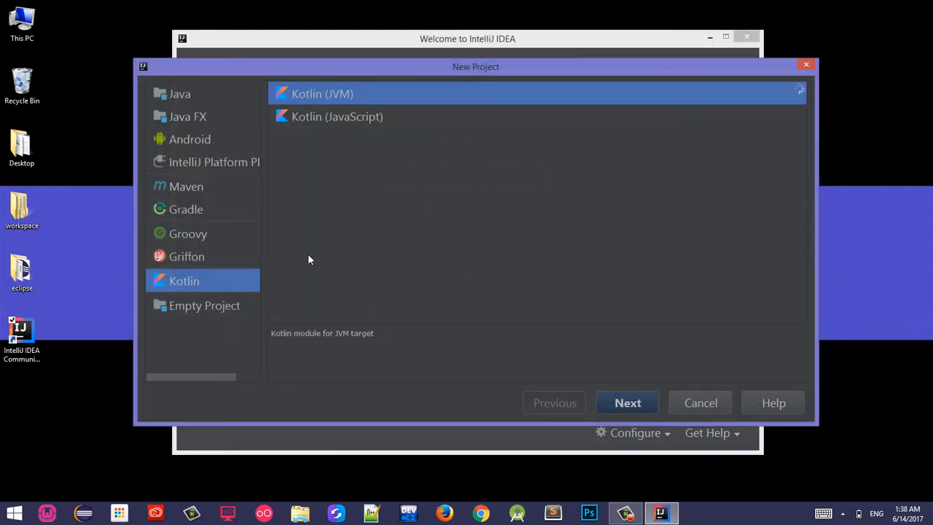
mouse_move(179, 288)
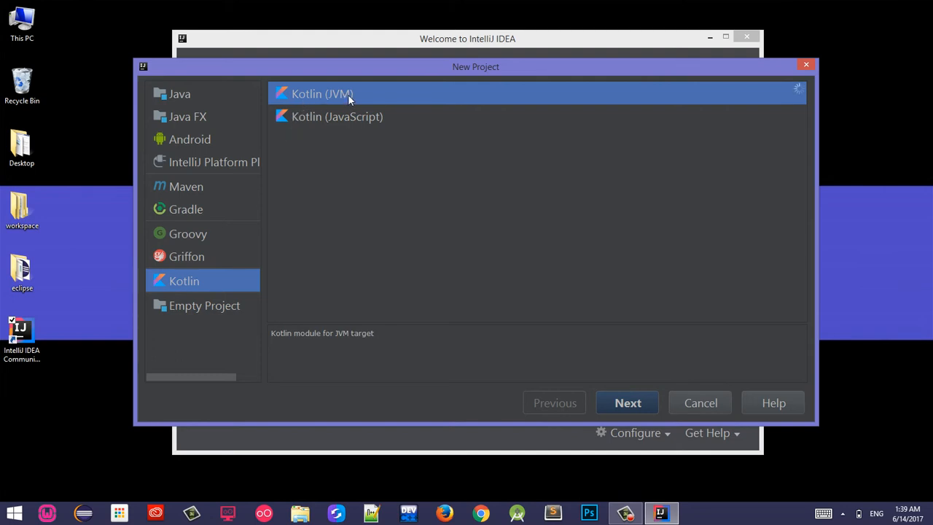
mouse_move(313, 95)
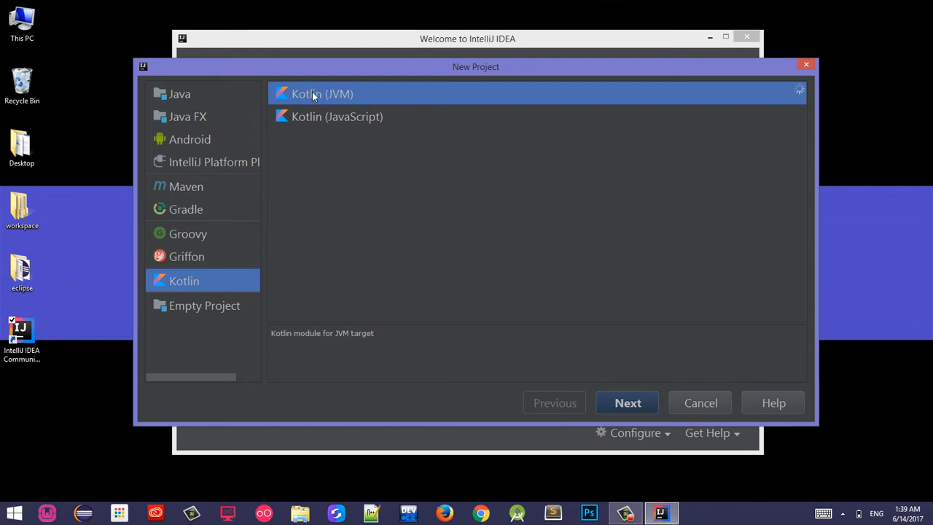
mouse_move(638, 377)
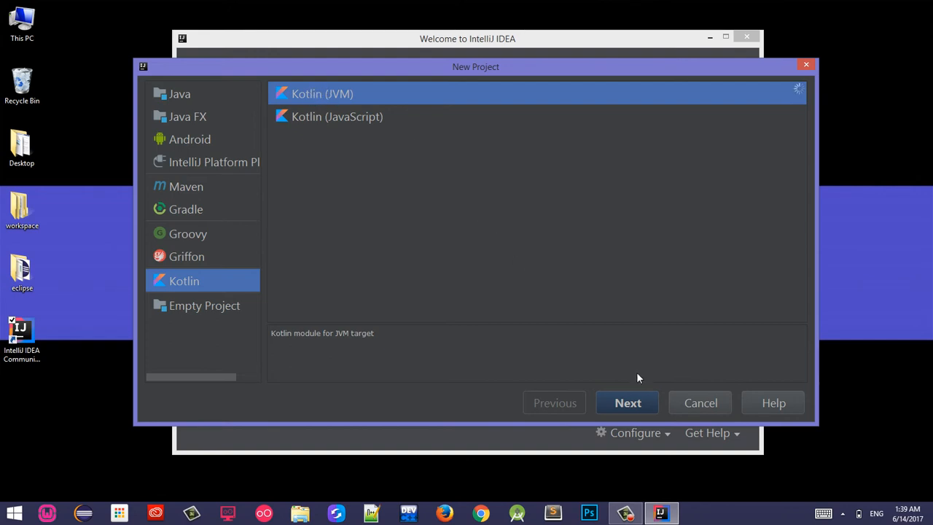
Step: Proceed to project settings and name the Kotlin JVM project FirstProject
click(626, 402)
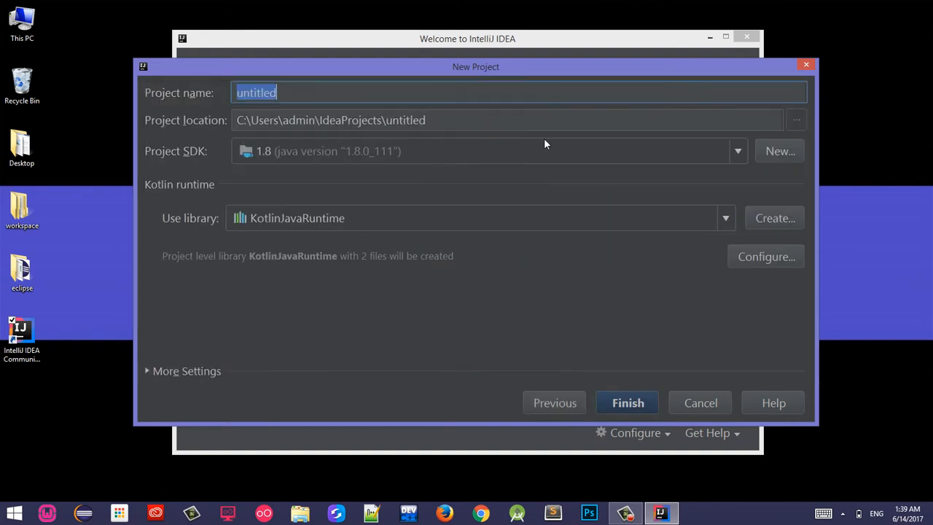
mouse_move(268, 105)
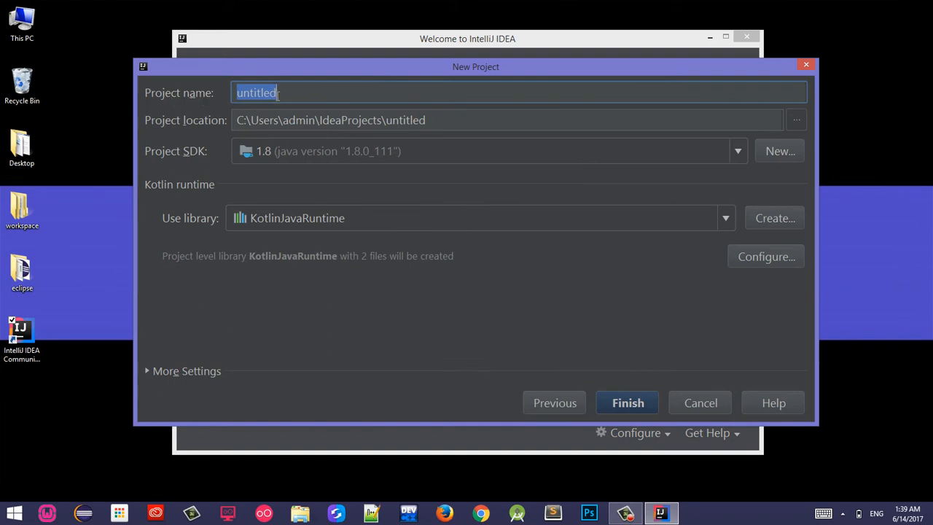
text(Firs)
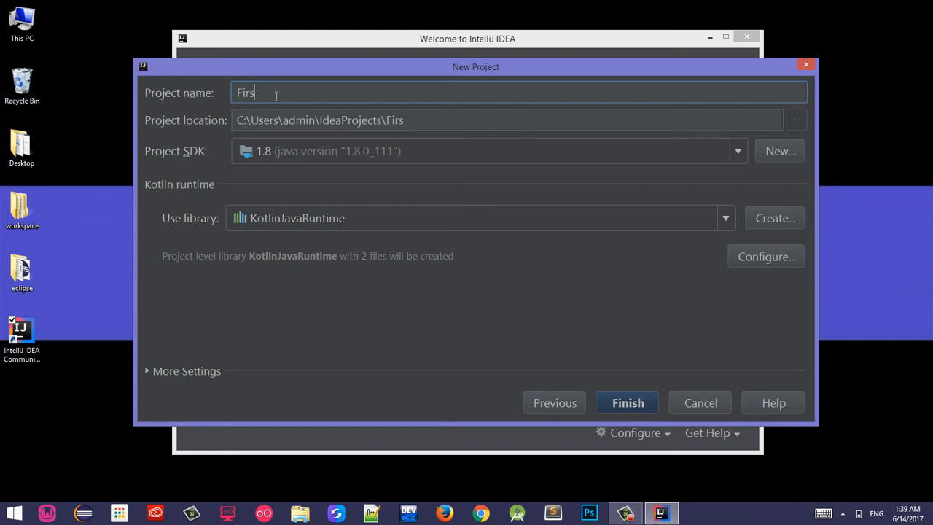
text(tProject)
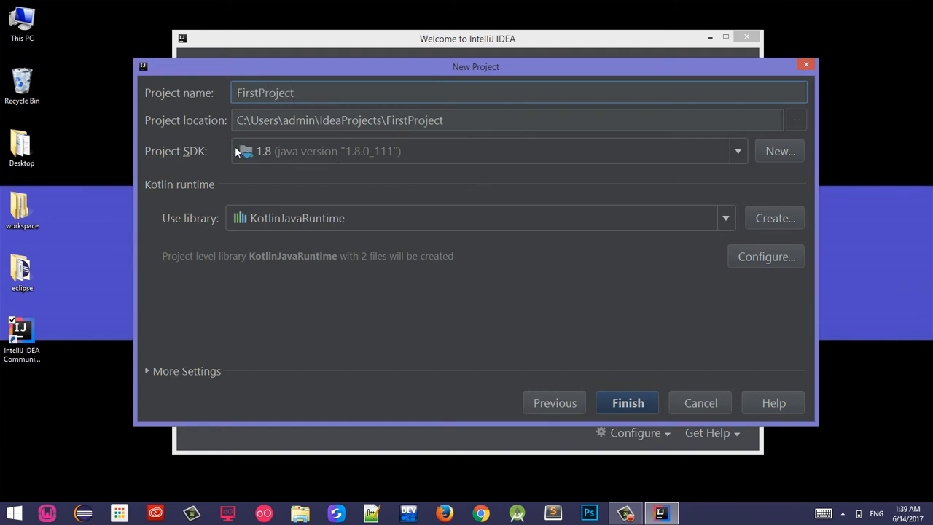
mouse_move(277, 163)
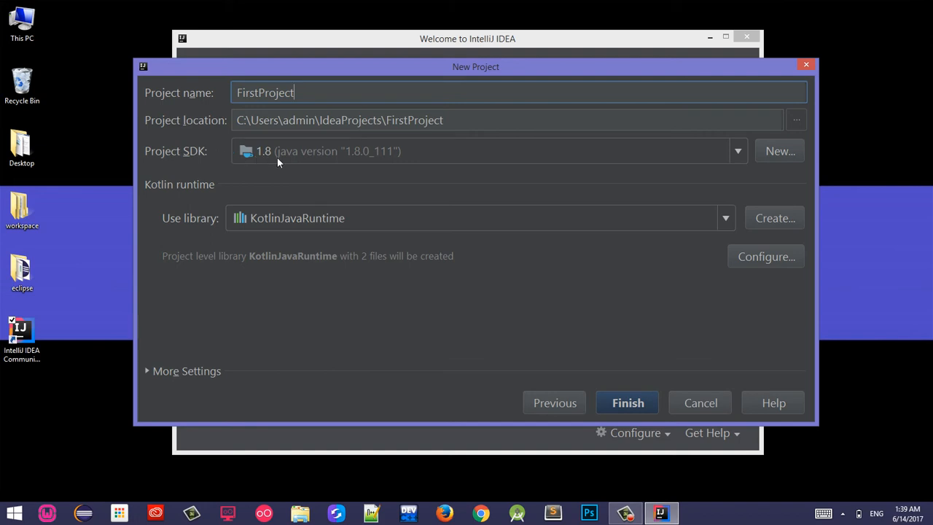
mouse_move(342, 153)
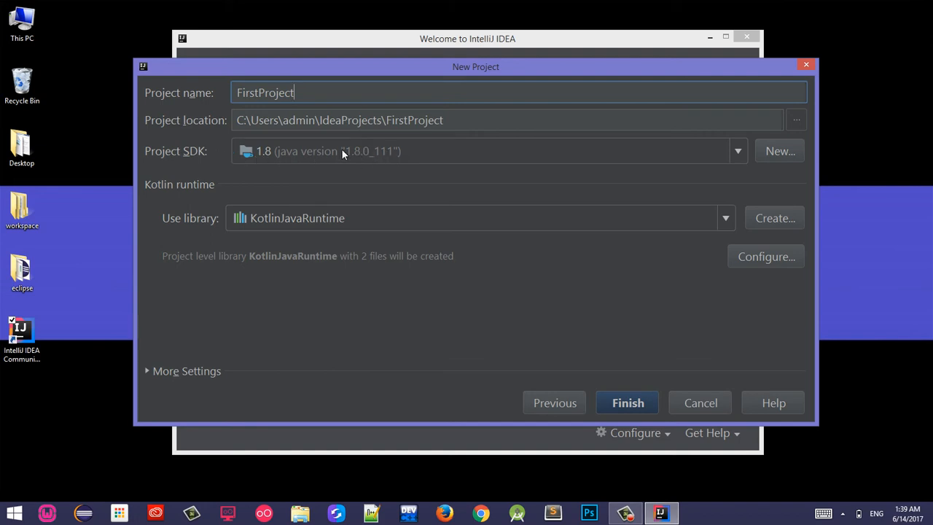
mouse_move(379, 162)
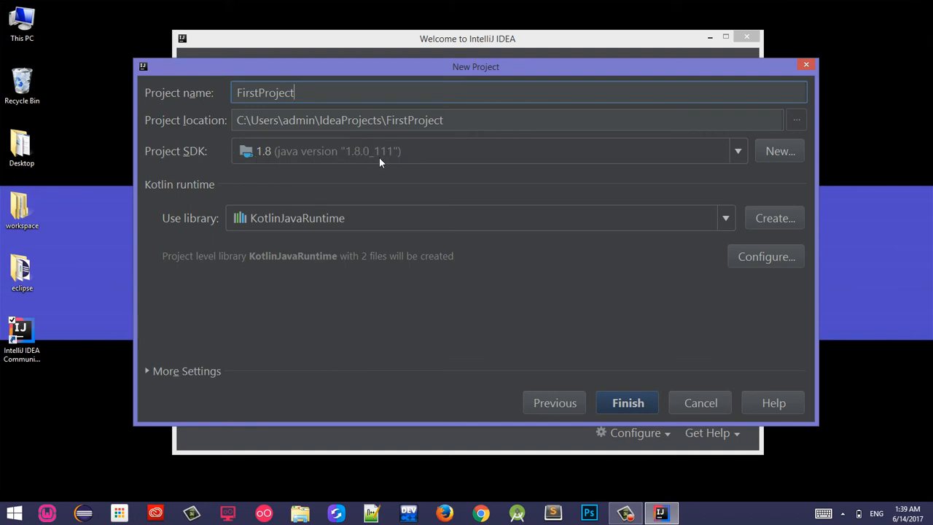
mouse_move(335, 150)
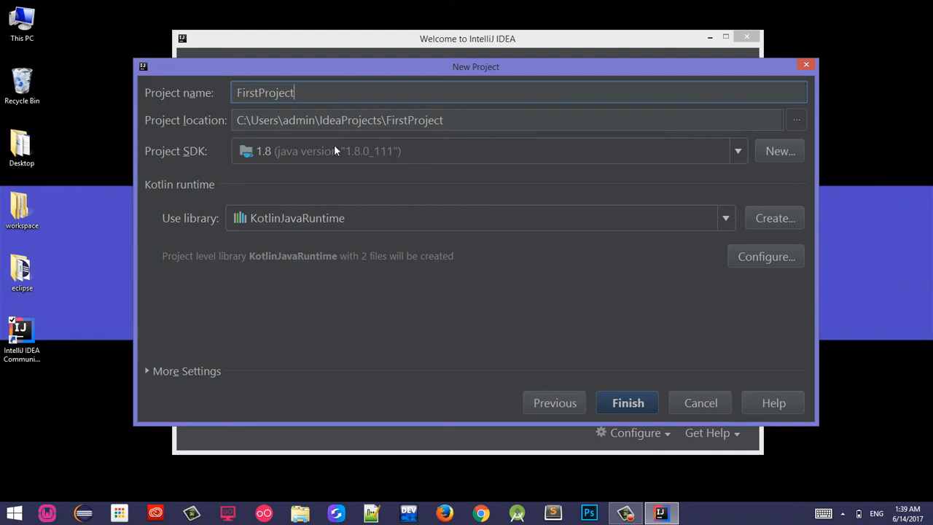
mouse_move(309, 150)
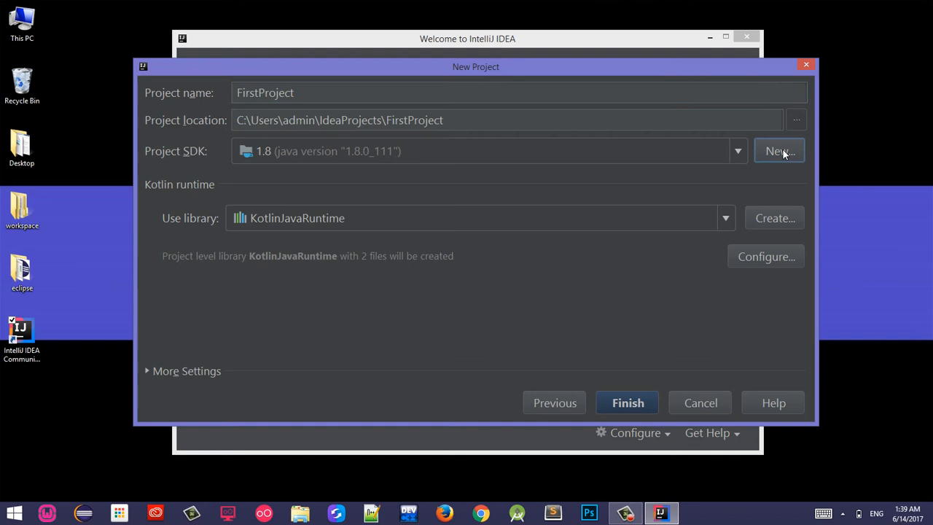
Step: Set the project SDK to C:\Program Files\Java\jdk1.8.0_111 via the JDK home chooser
click(779, 150)
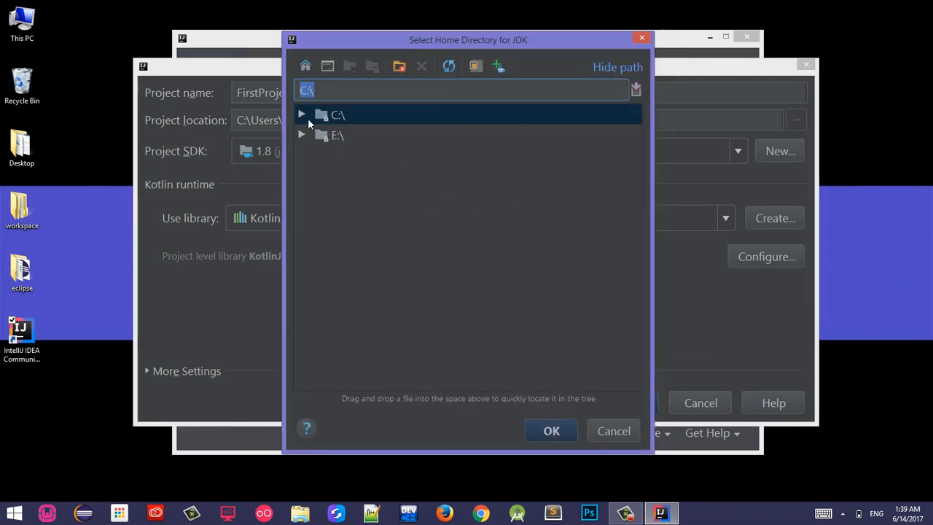
click(300, 114)
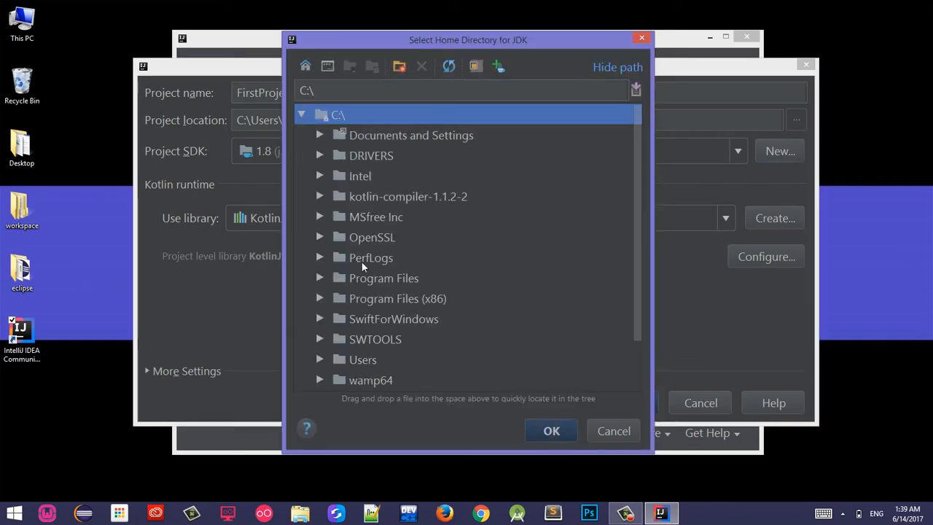
mouse_move(659, 210)
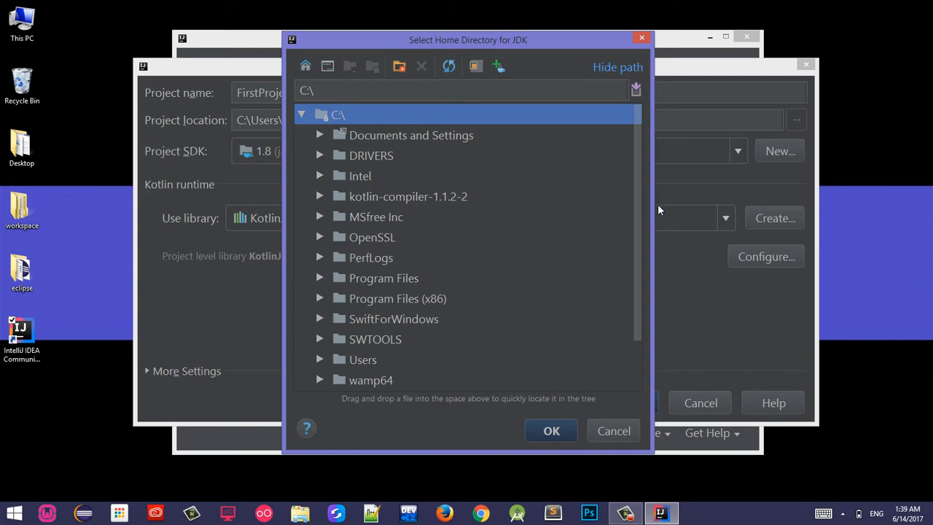
scroll(down, 3)
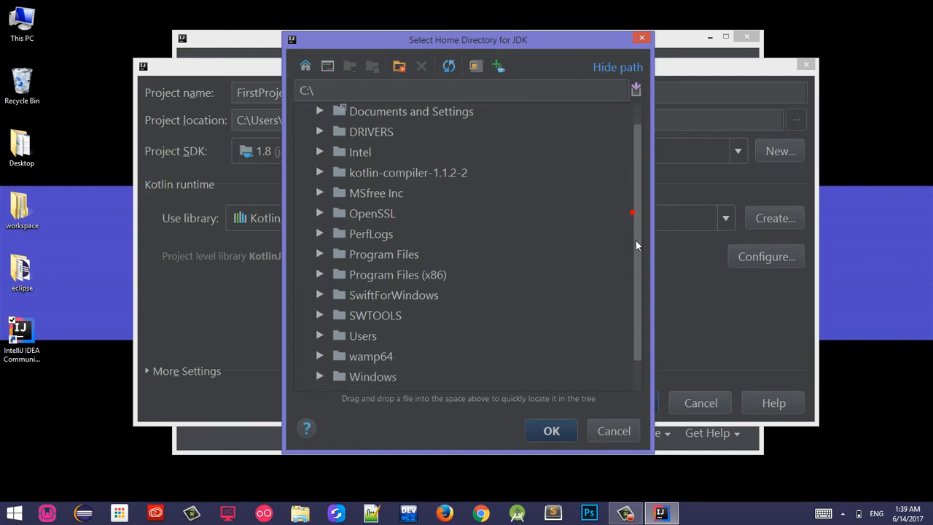
scroll(down, 3)
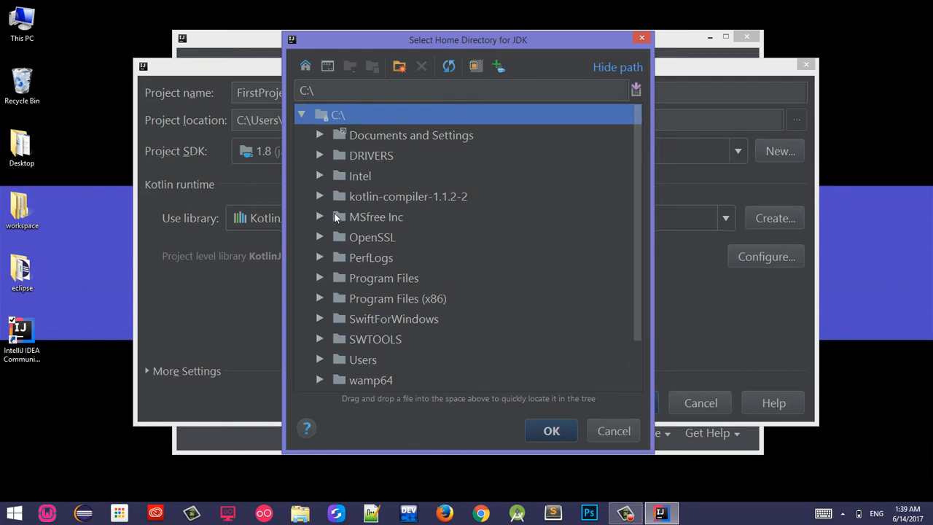
click(319, 276)
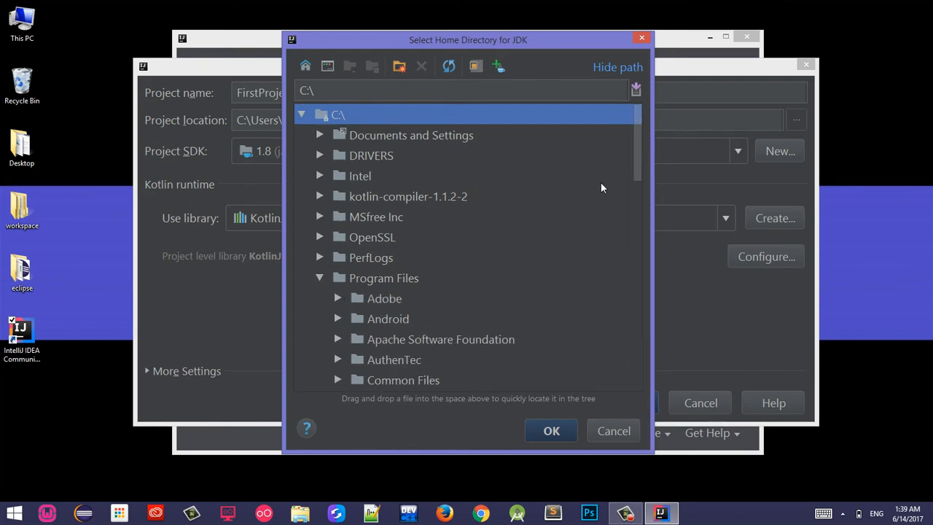
scroll(down, 3)
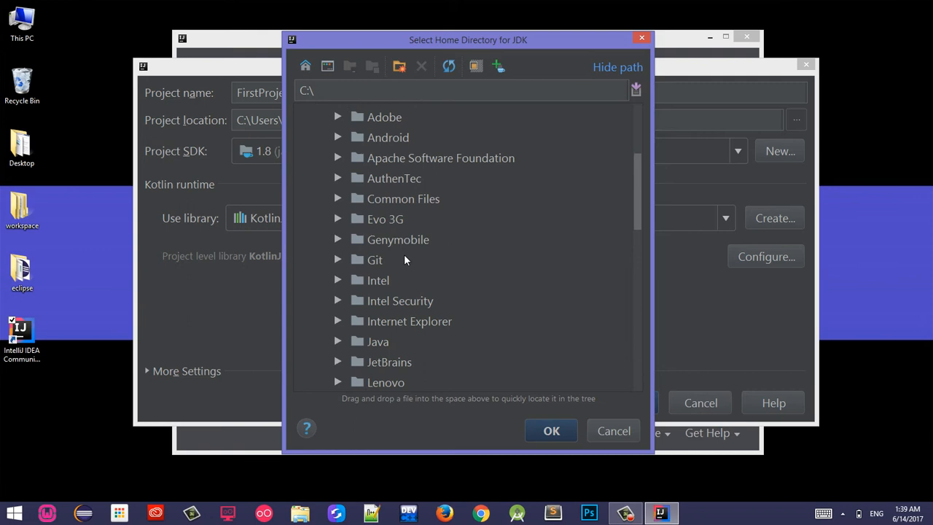
click(338, 341)
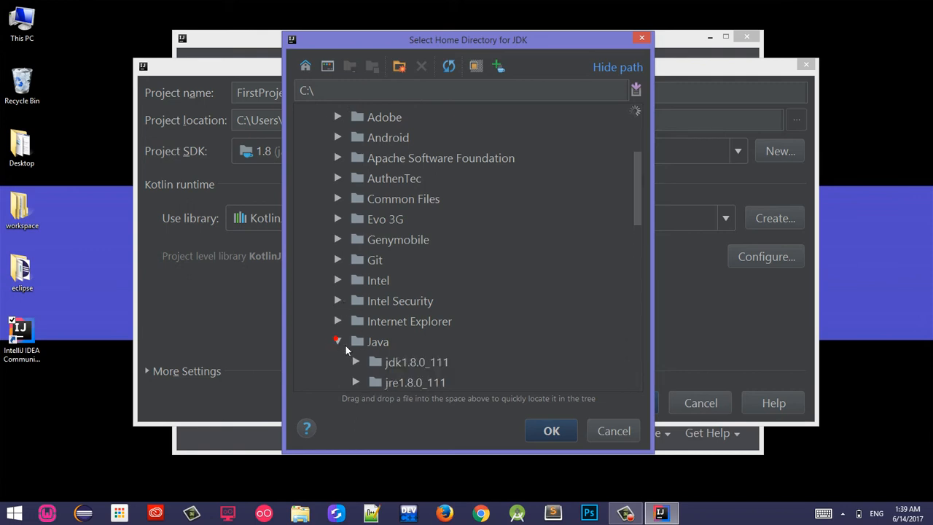
click(416, 361)
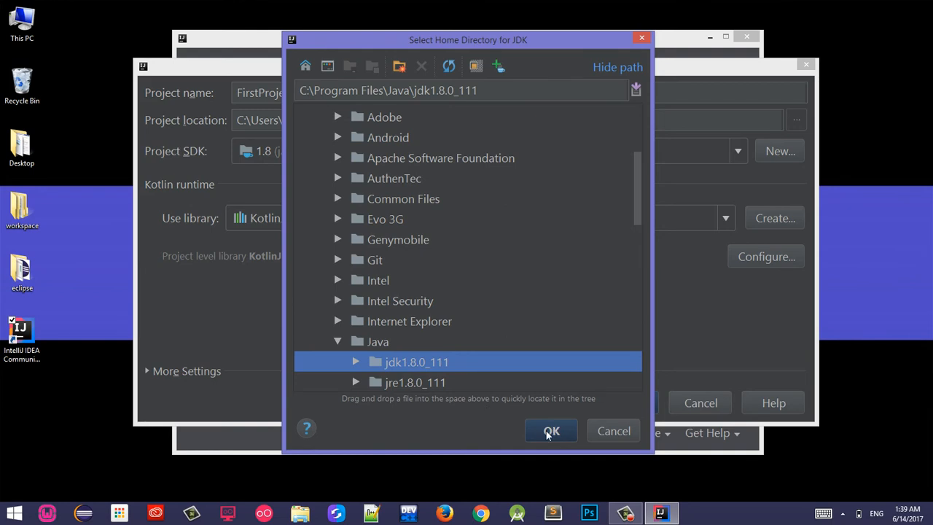
click(551, 431)
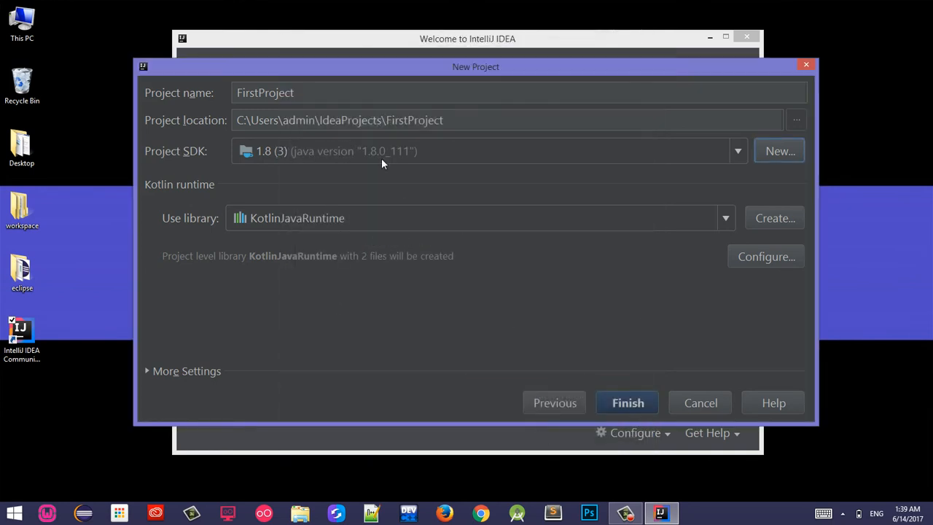
mouse_move(742, 154)
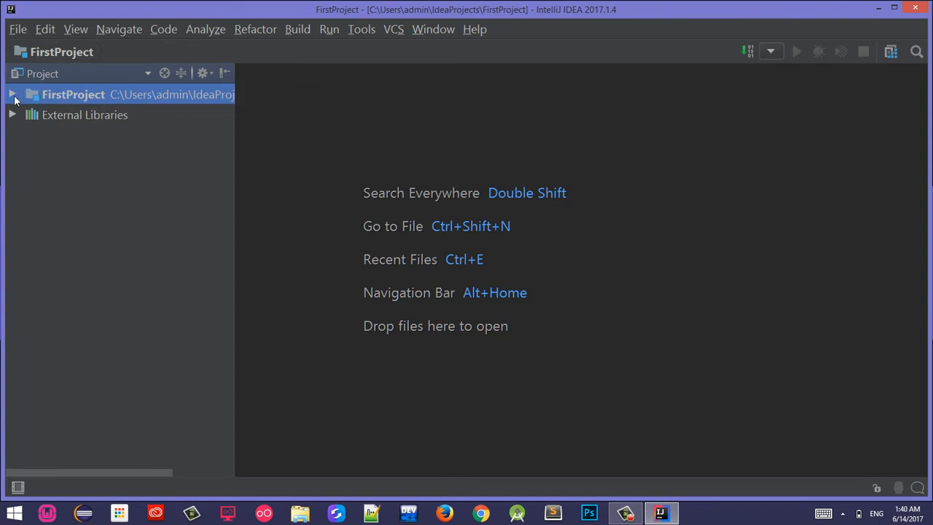
Step: Create a new Kotlin file named First in the project's src folder
click(12, 93)
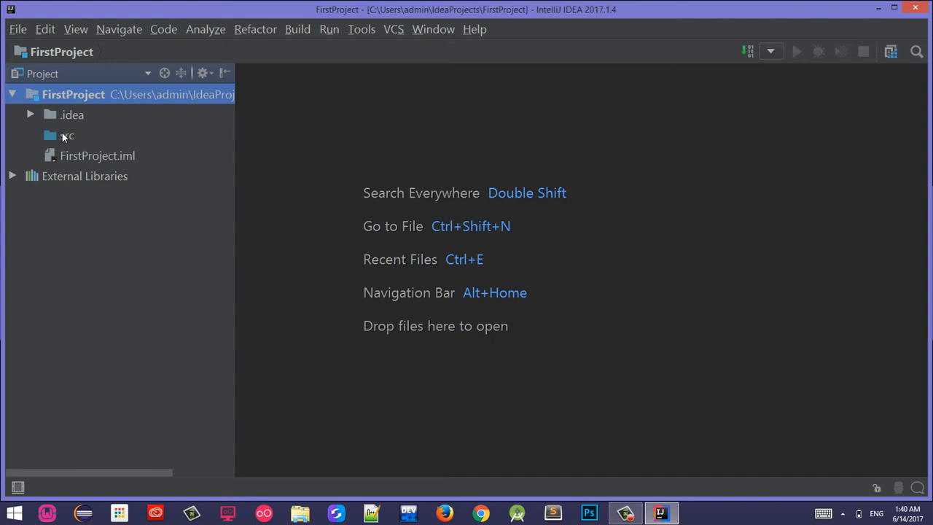
mouse_move(85, 143)
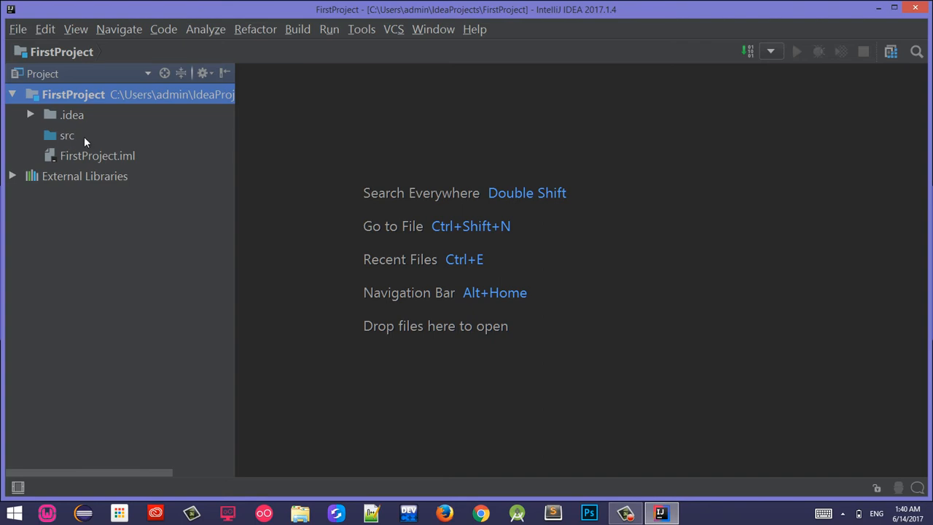
mouse_move(66, 137)
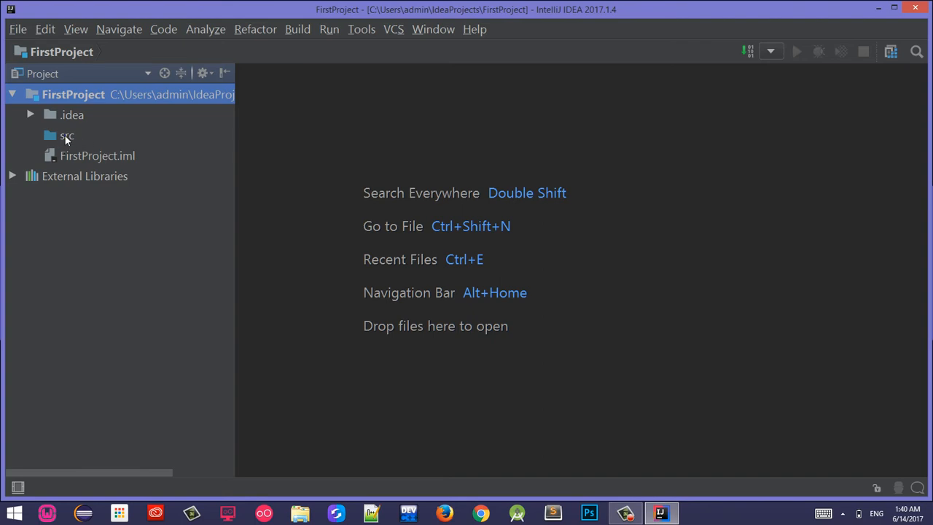
right_click(67, 135)
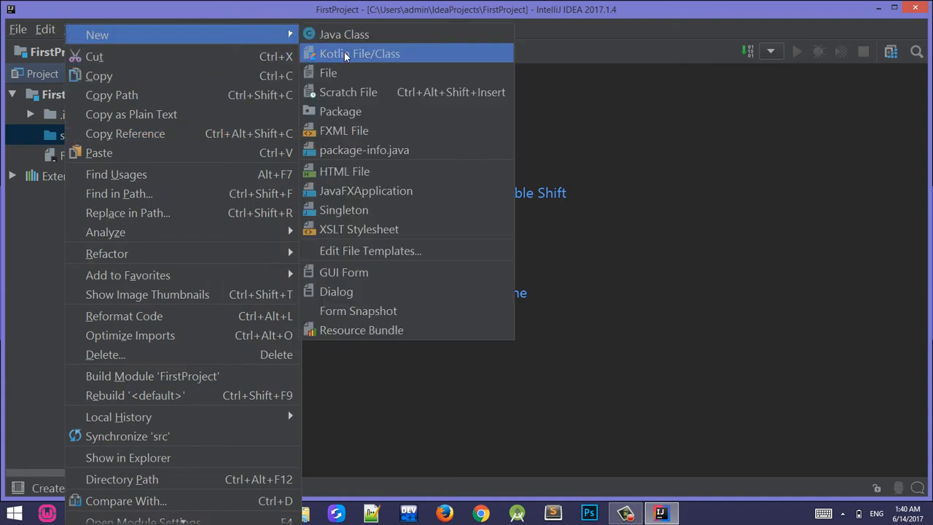
click(358, 53)
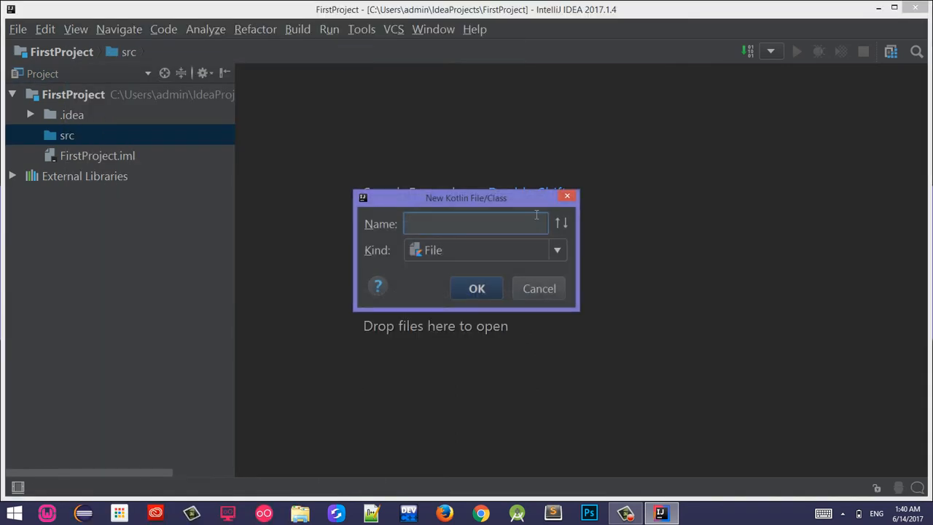
text(F)
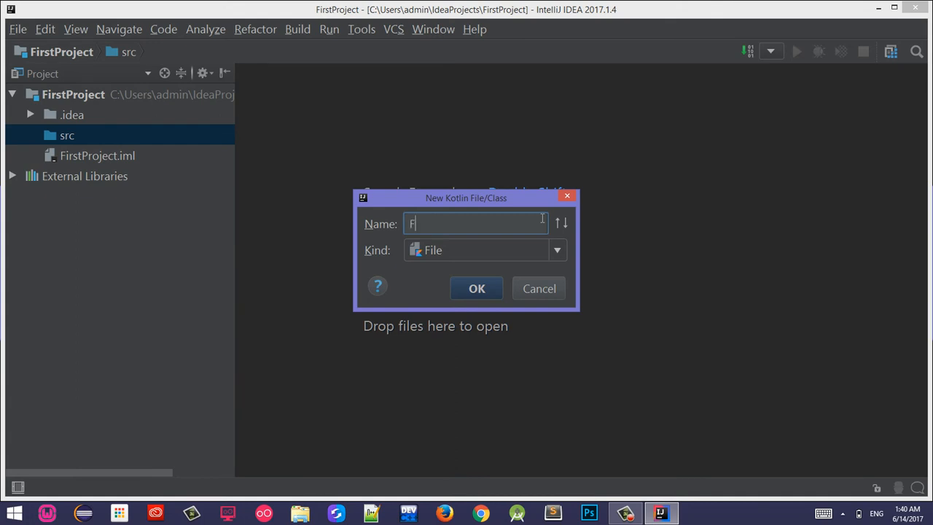
text(irst)
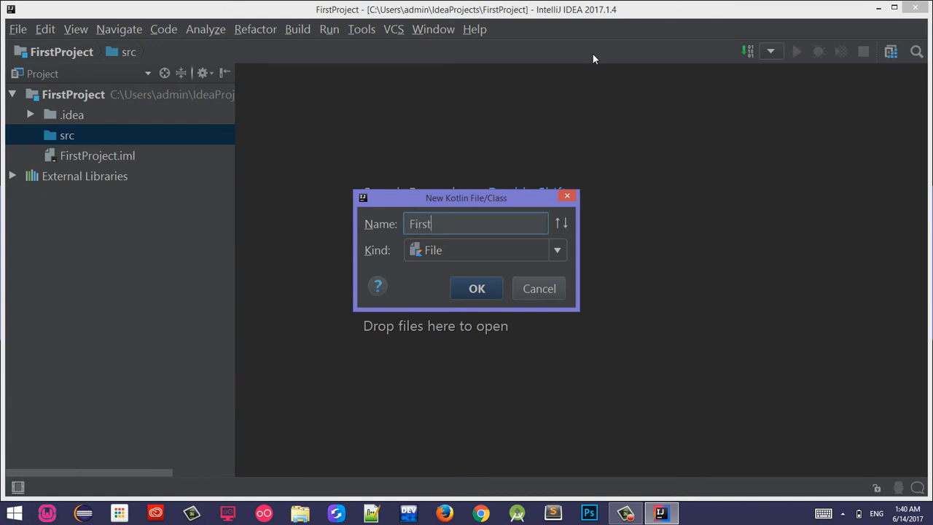
mouse_move(477, 288)
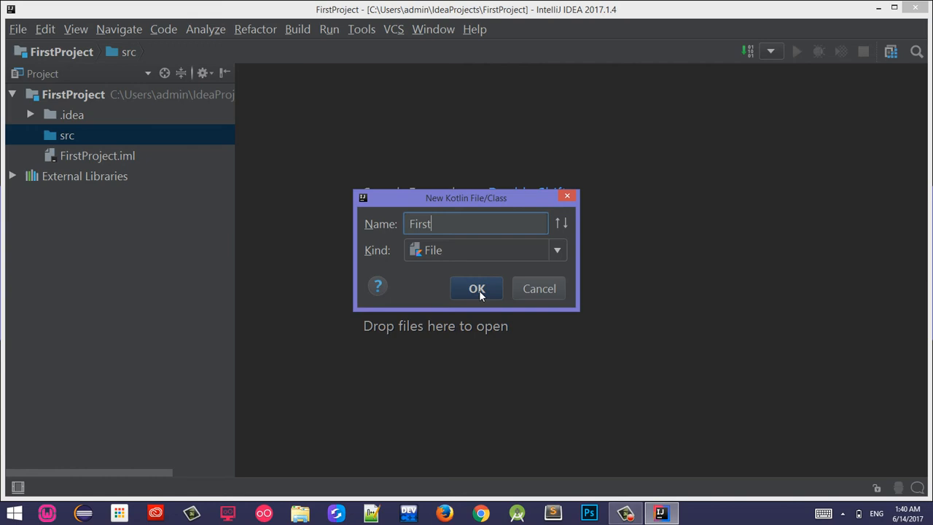
click(477, 289)
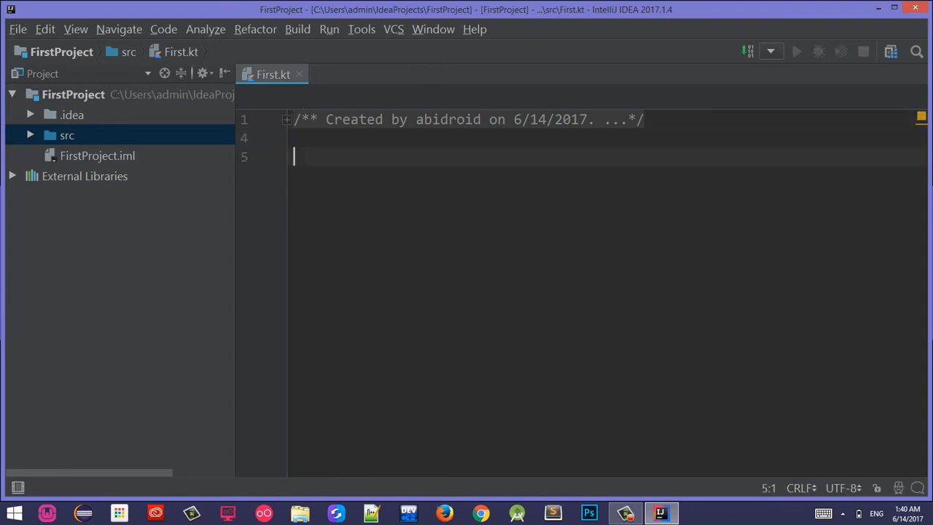
mouse_move(513, 244)
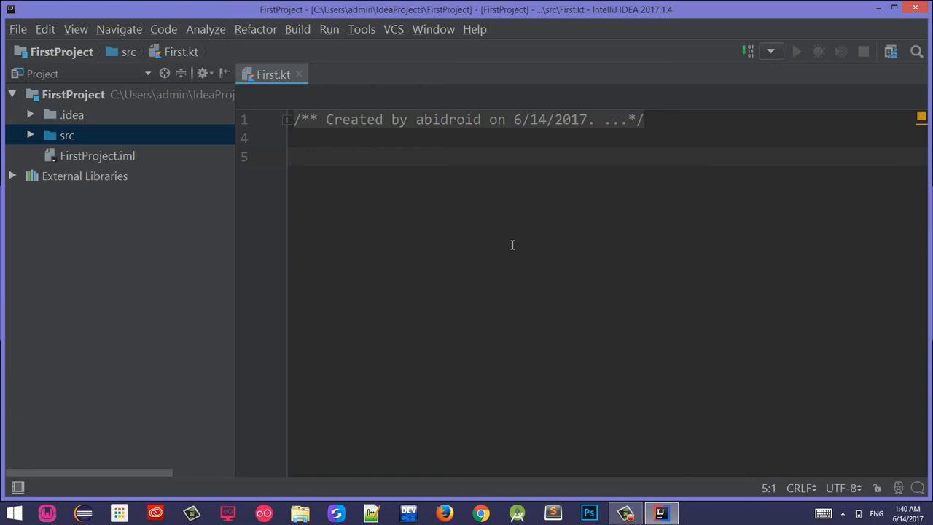
Step: Insert a main(args: Array<String>) function template in First.kt
text(main)
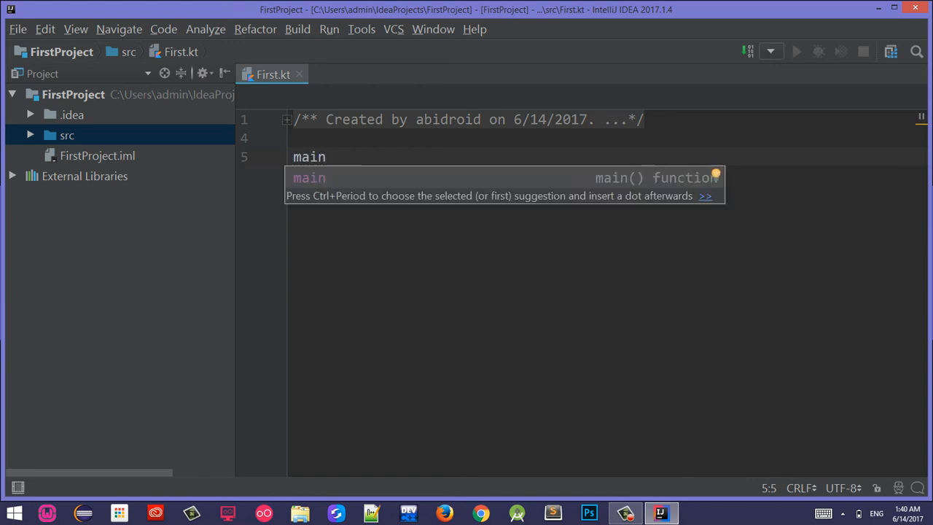
key(Escape)
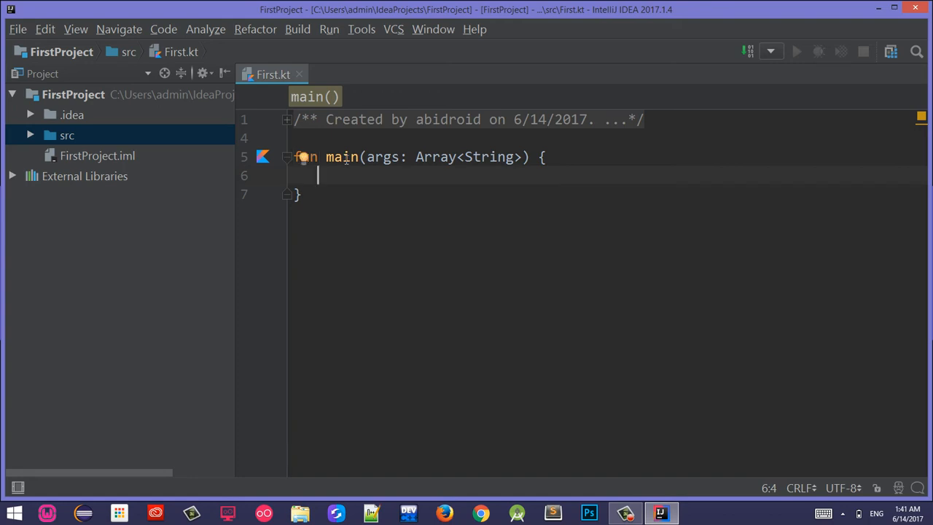
double_click(341, 157)
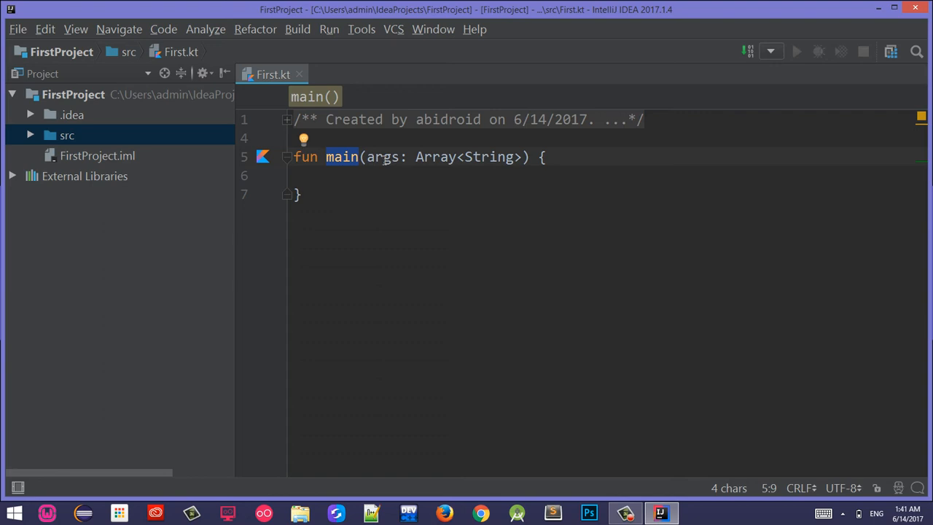
mouse_move(486, 158)
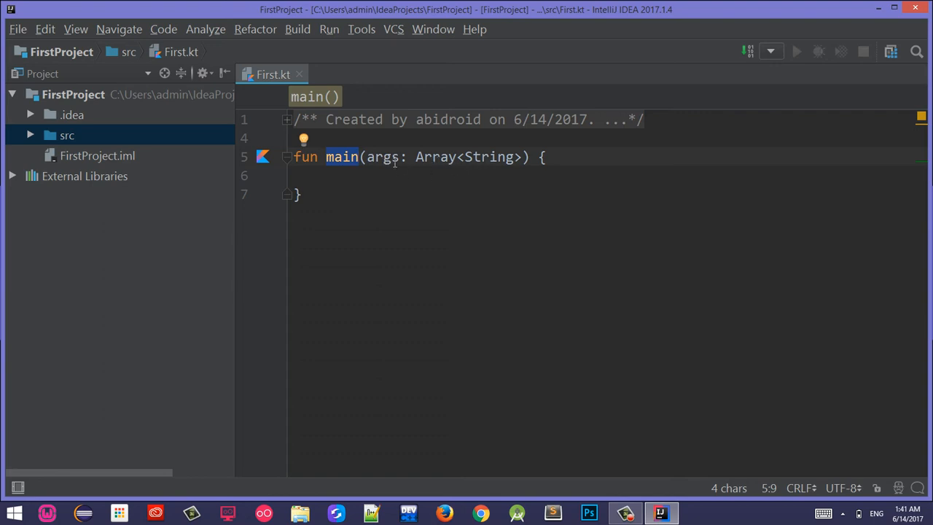
mouse_move(434, 157)
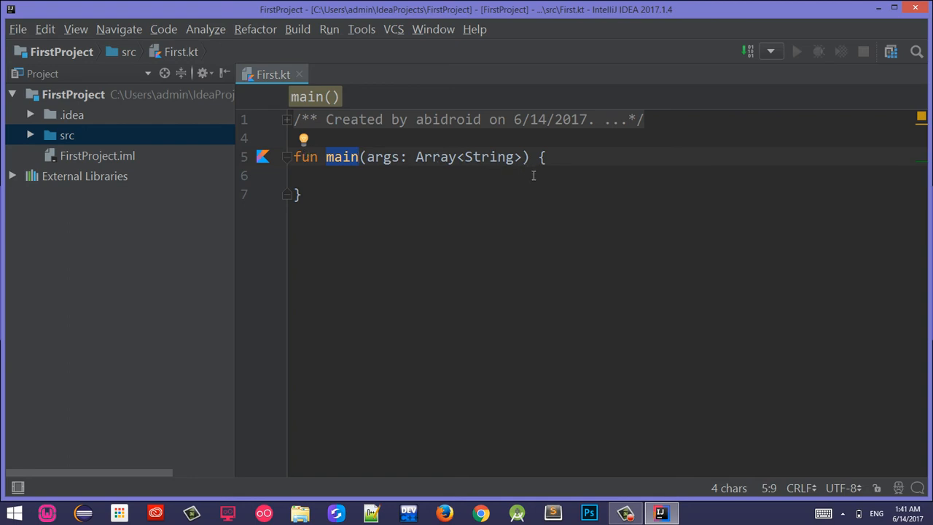
mouse_move(434, 201)
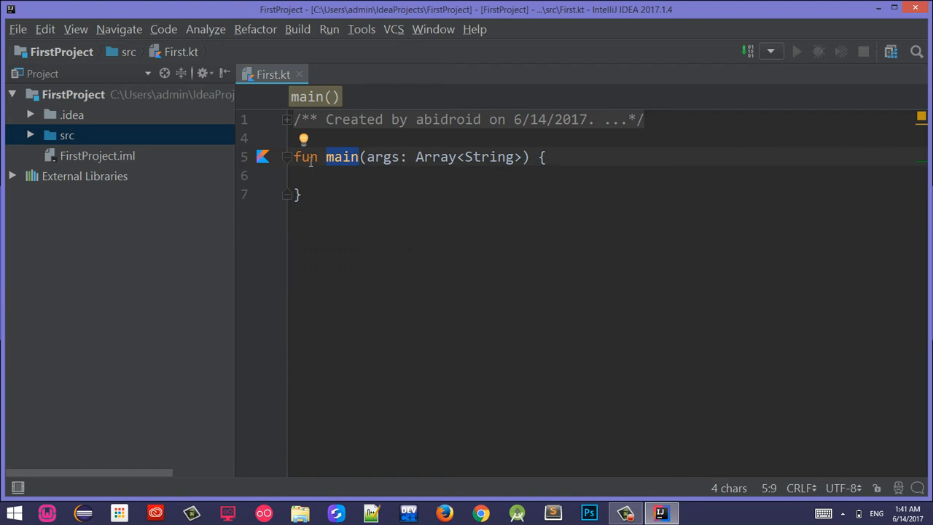
mouse_move(330, 167)
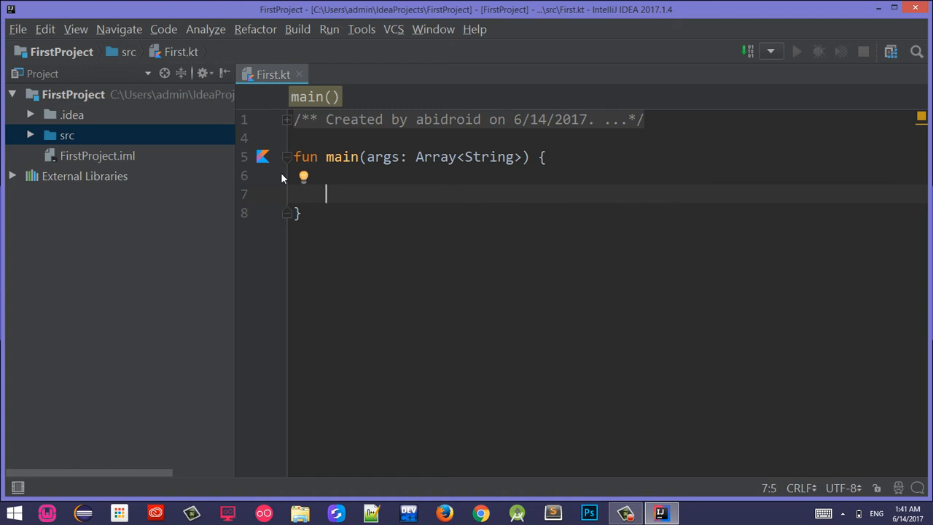
text(p)
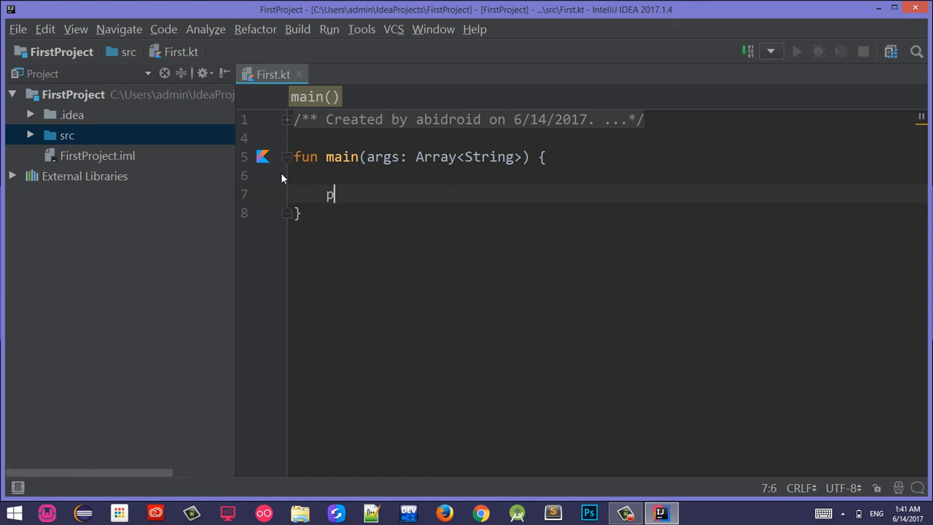
text(rint())
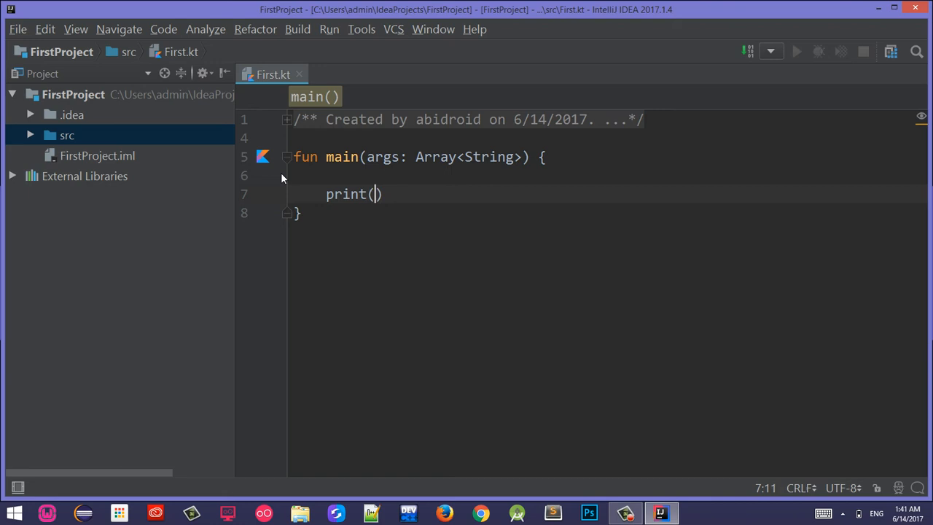
text(")
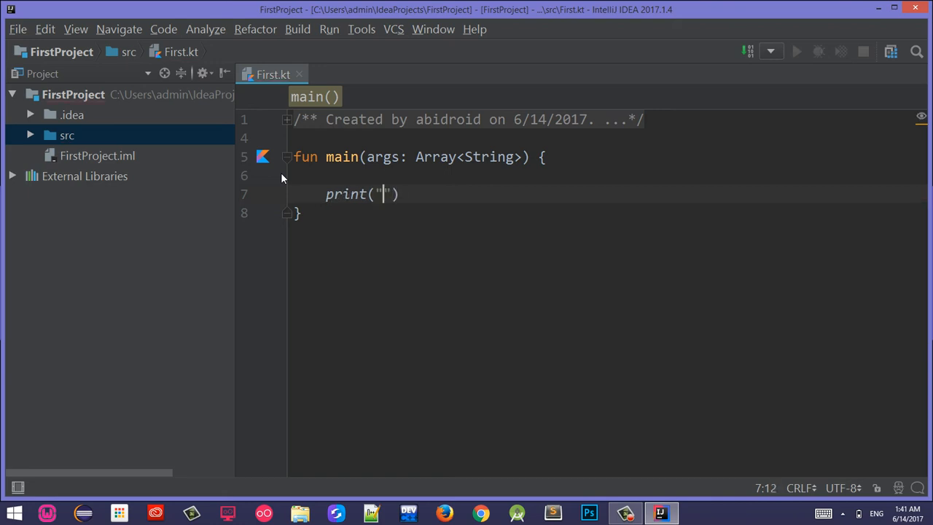
text(hello World)
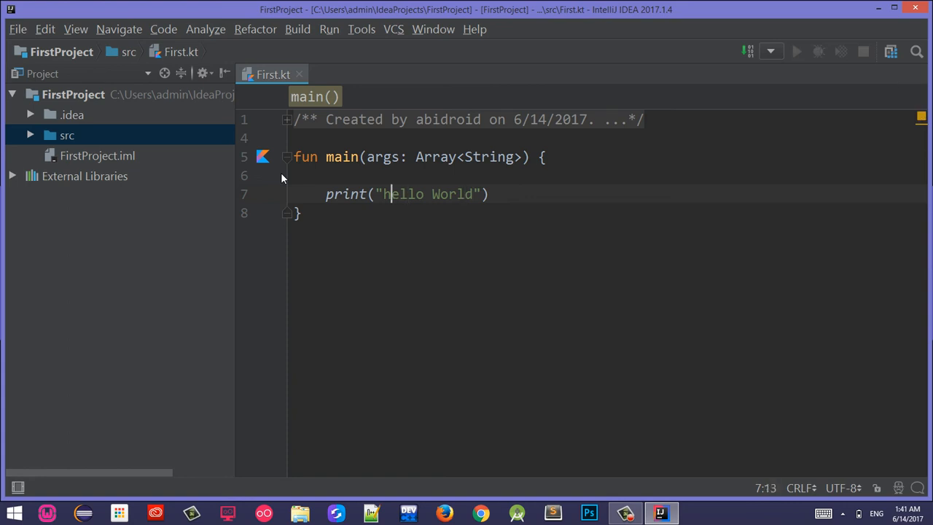
key(Backspace)
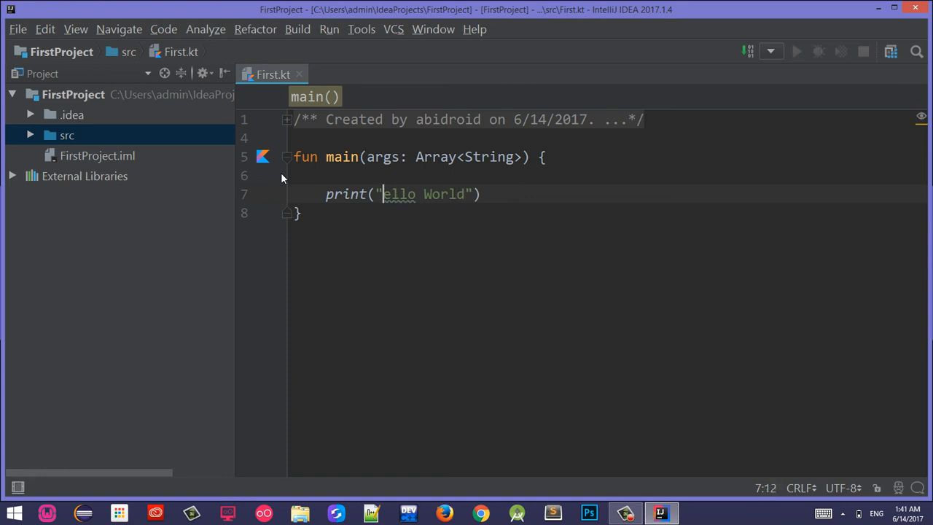
text(H)
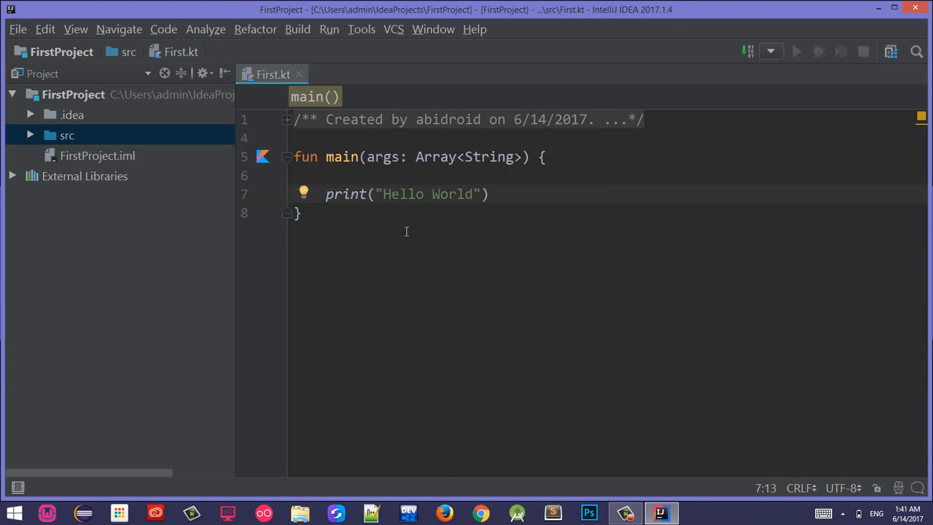
mouse_move(376, 234)
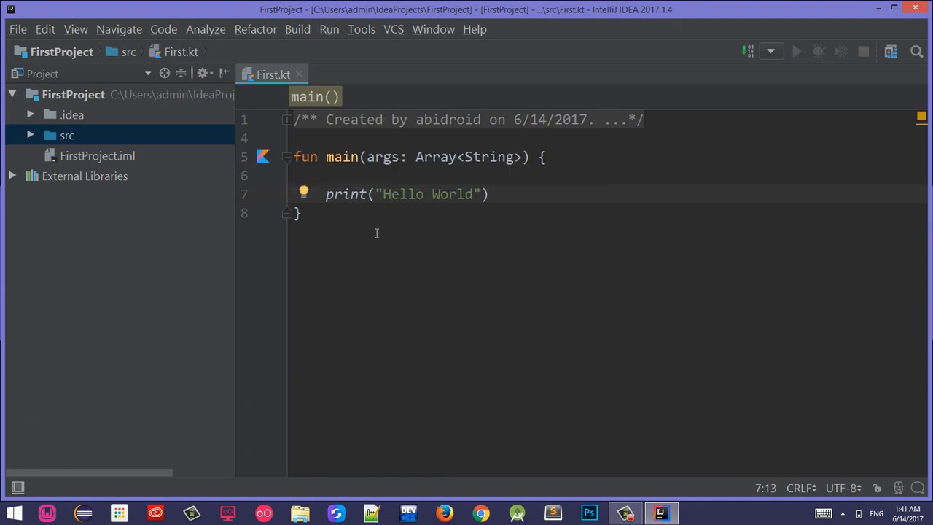
Step: Run FirstKt, see Hello World with exit code 0, and place the caret after the first print line
click(330, 29)
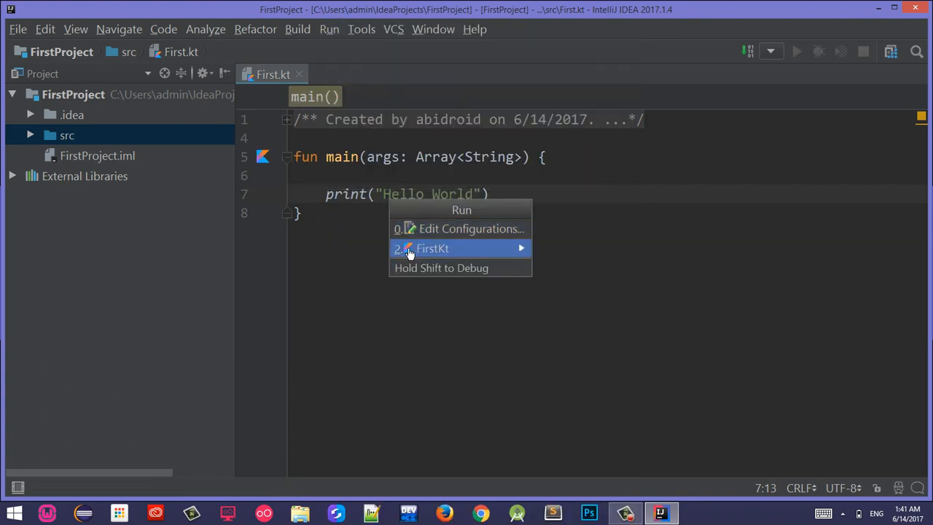
click(431, 248)
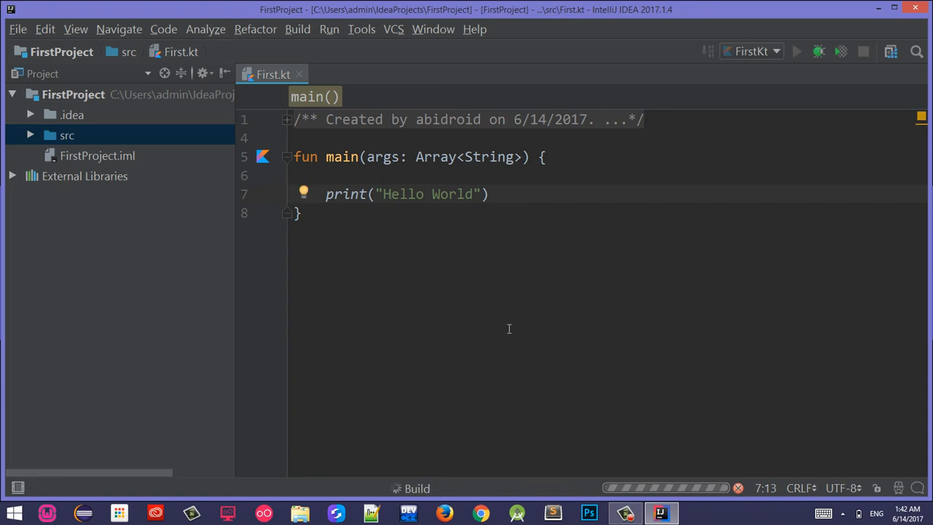
mouse_move(454, 242)
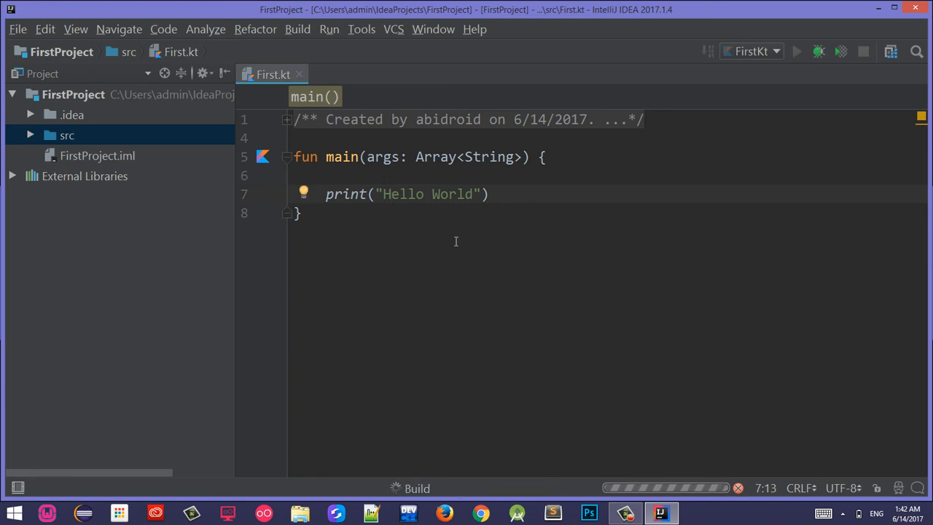
mouse_move(285, 460)
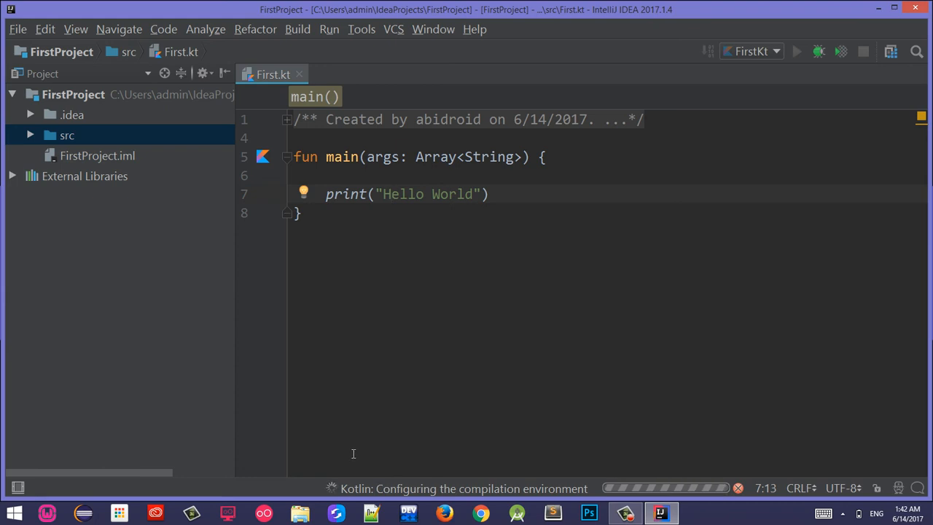
mouse_move(457, 198)
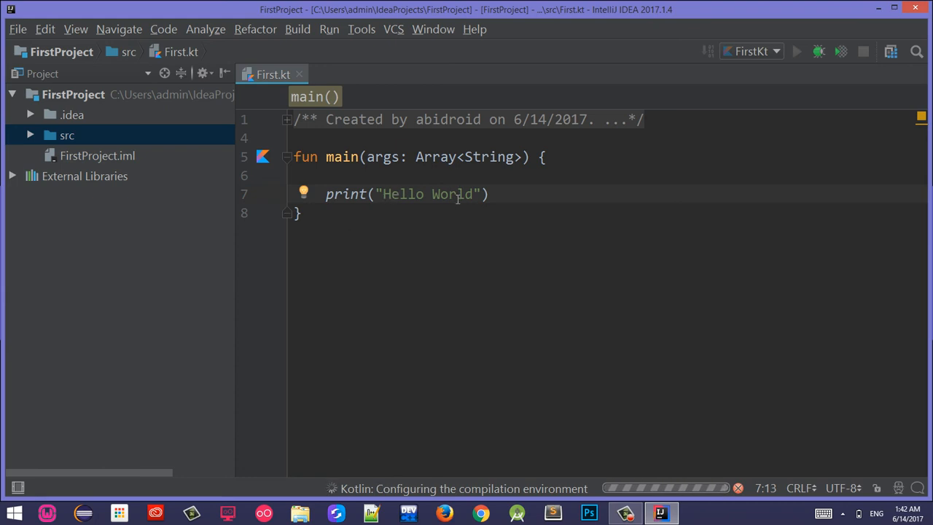
mouse_move(454, 210)
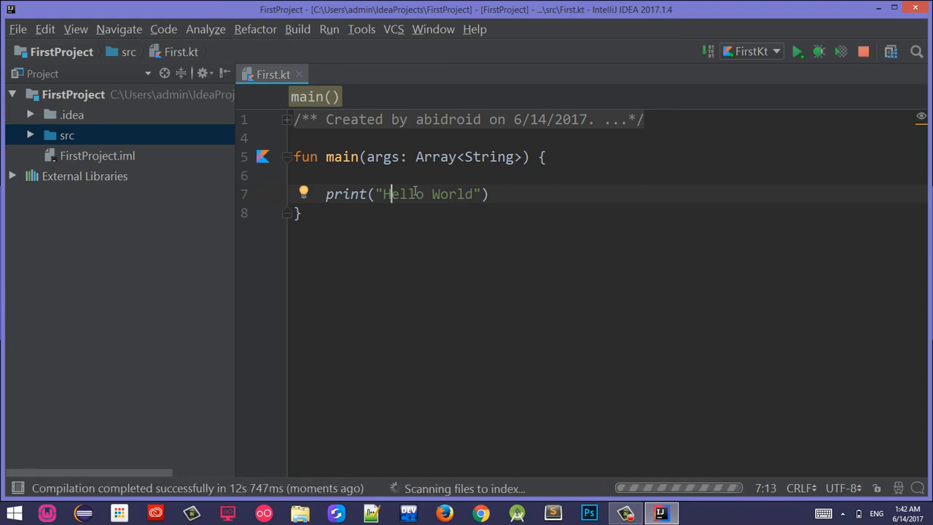
click(796, 51)
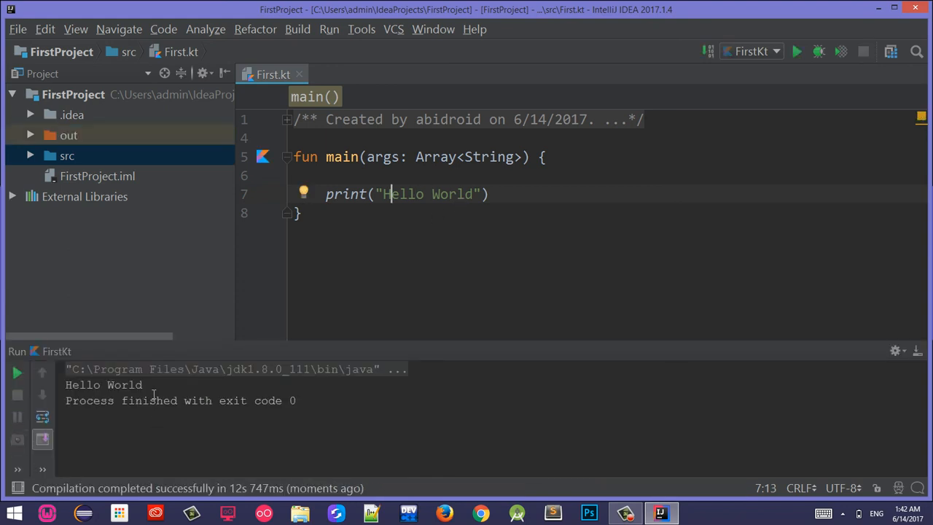
double_click(103, 385)
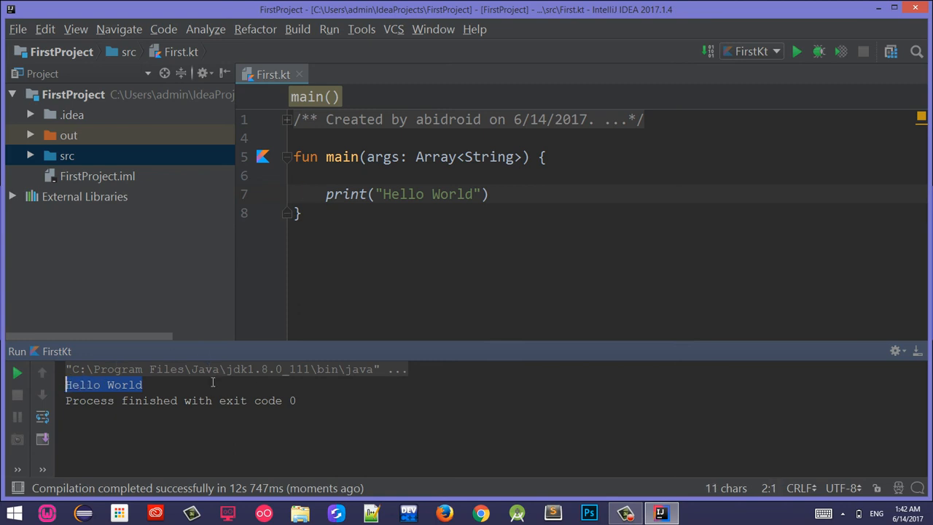
click(493, 194)
text(print("From IntelliJ)
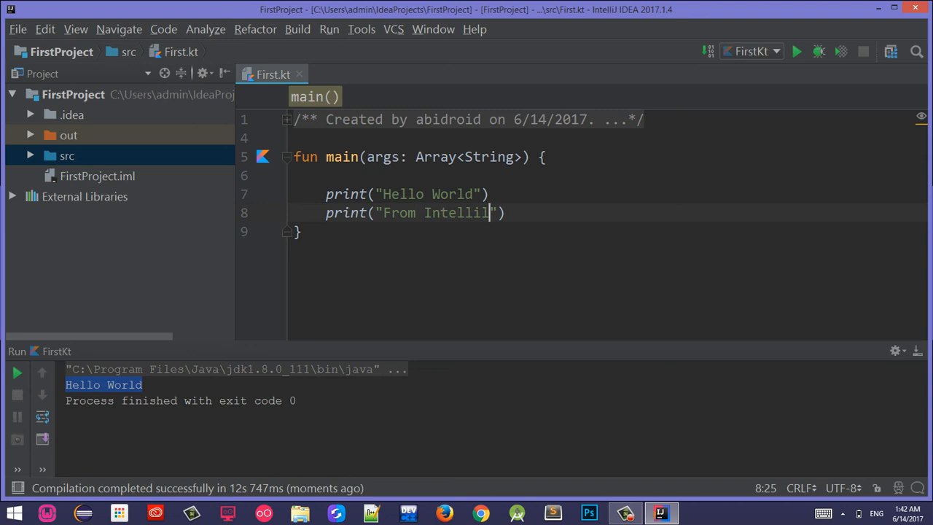
Step: Finish print("From Intellilogics") and rerun FirstKt, printing Hello WorldFrom Intellilogics
text(ogics)
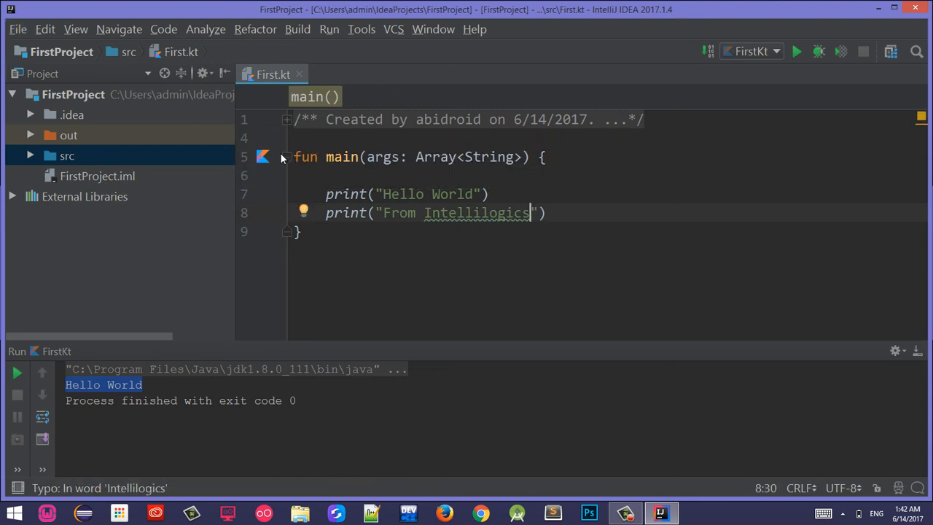
mouse_move(262, 159)
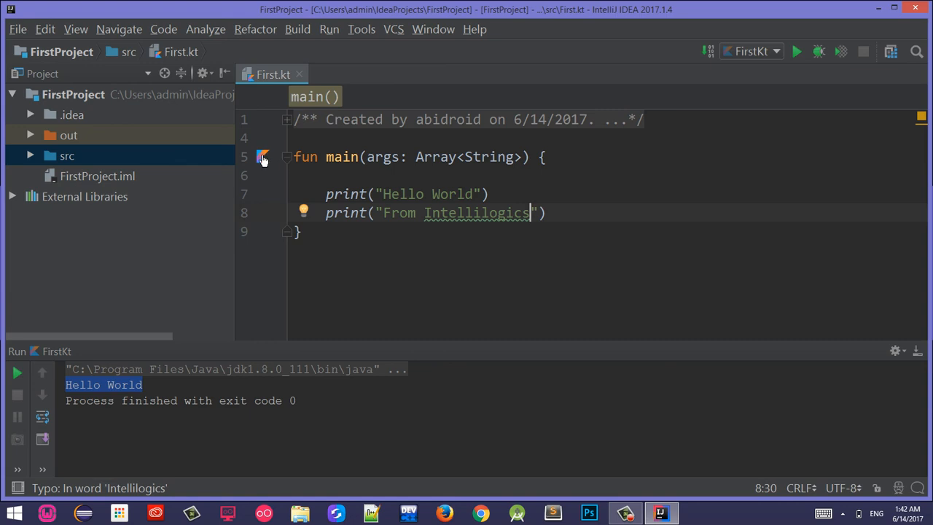
click(263, 157)
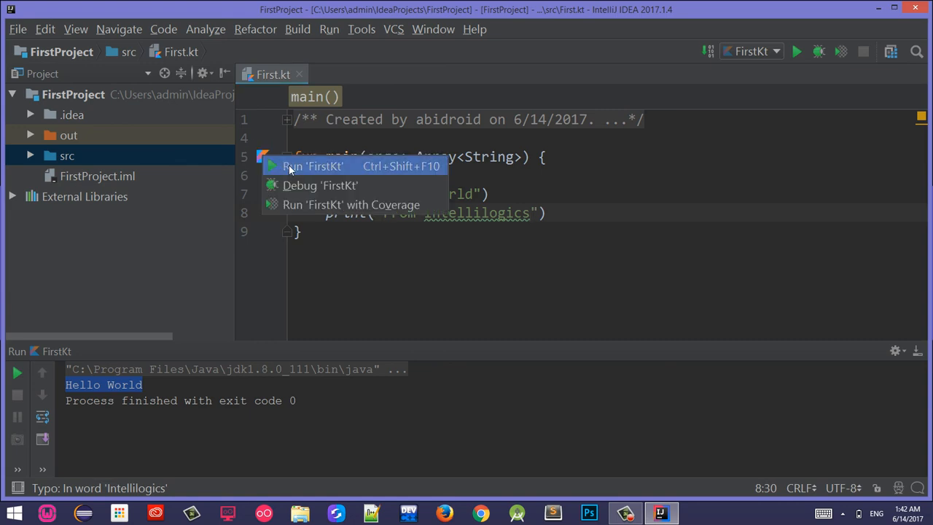
click(312, 166)
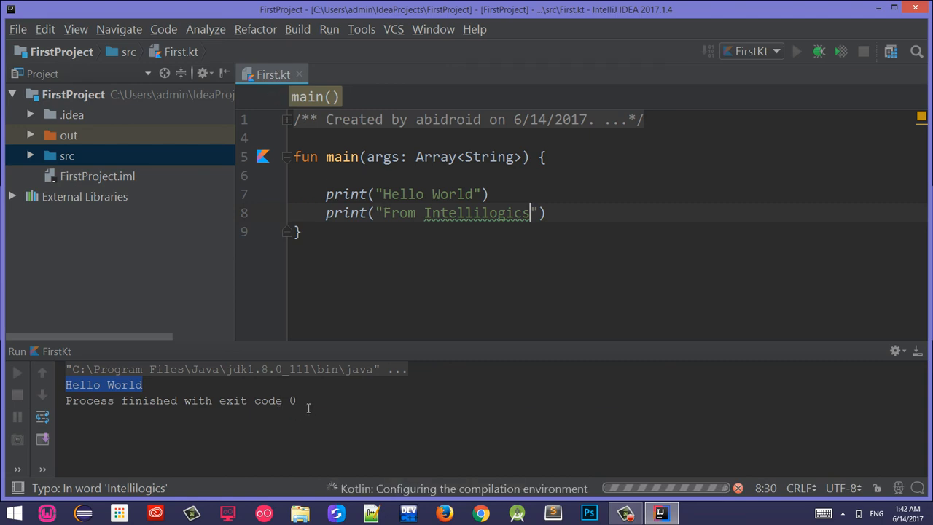
click(796, 51)
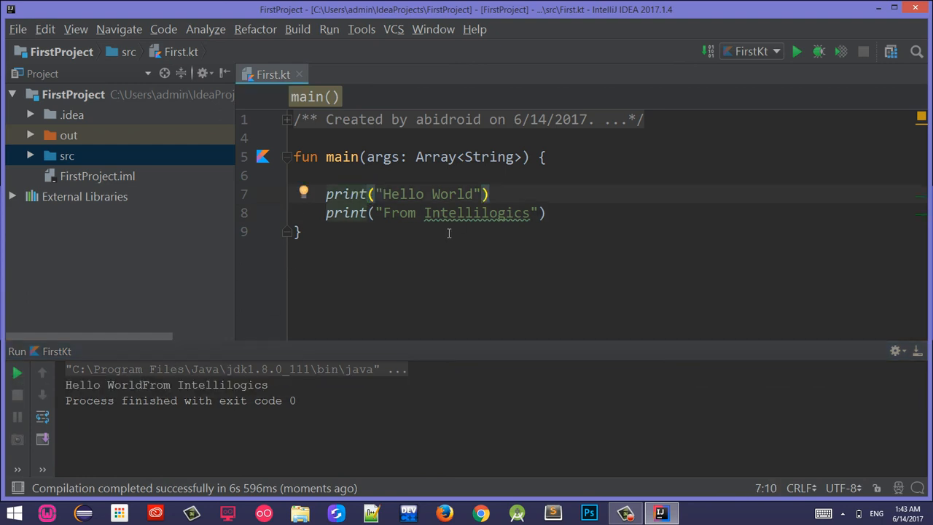
Step: Change the first call to println and rerun so Hello World and From Intellilogics print on separate lines
text(ln)
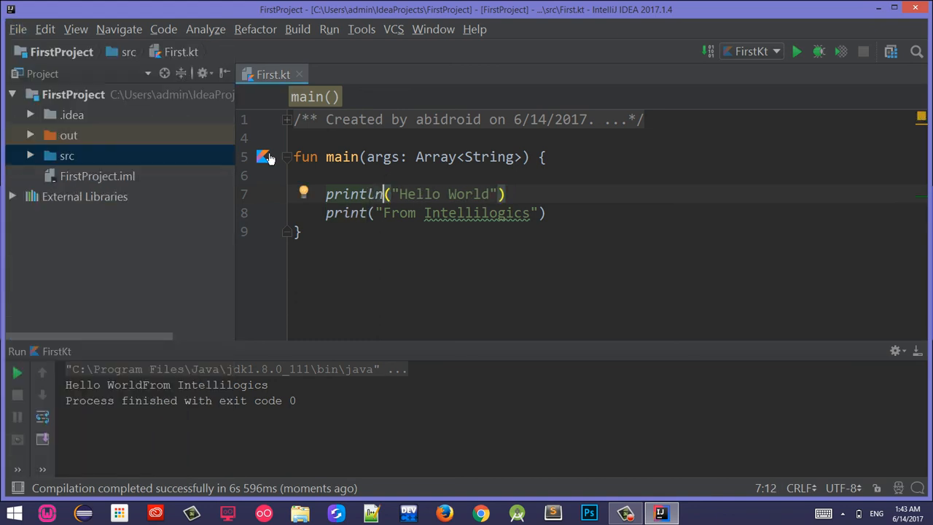
click(795, 51)
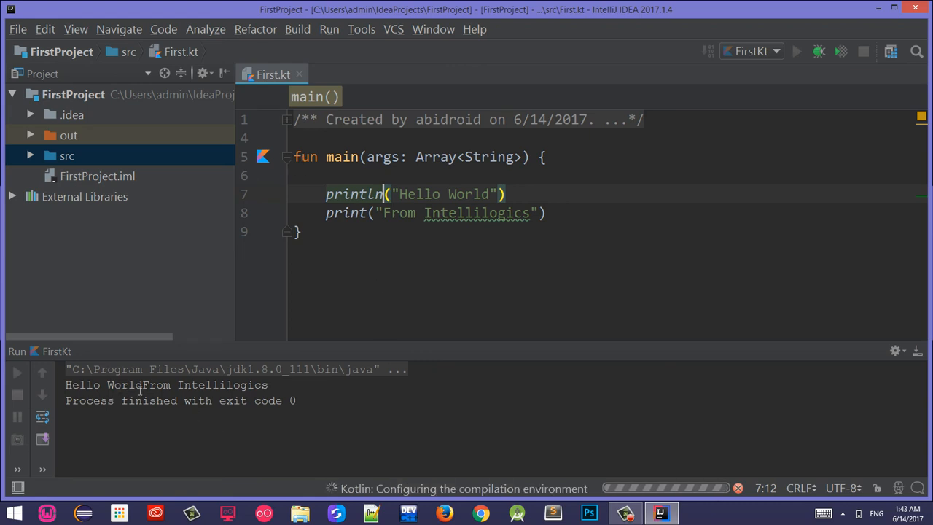
click(796, 51)
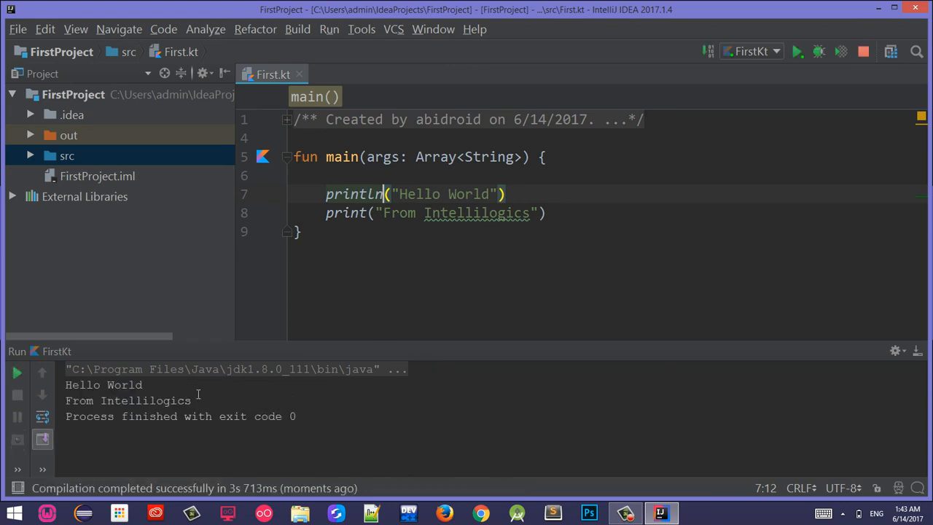
double_click(125, 384)
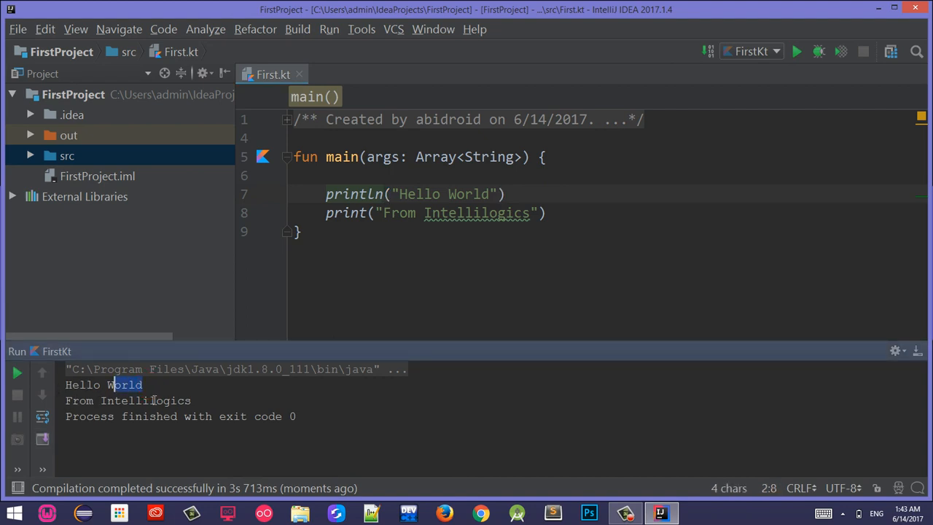
mouse_move(359, 307)
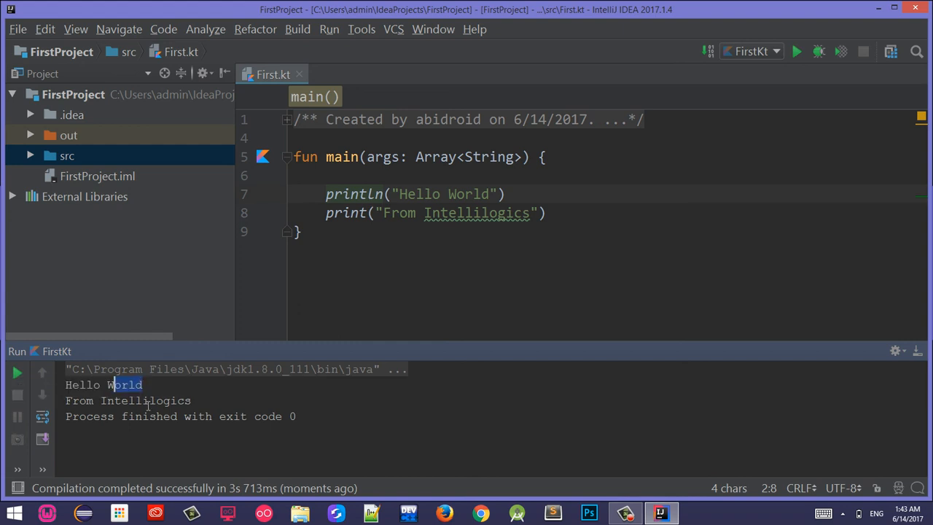
mouse_move(477, 212)
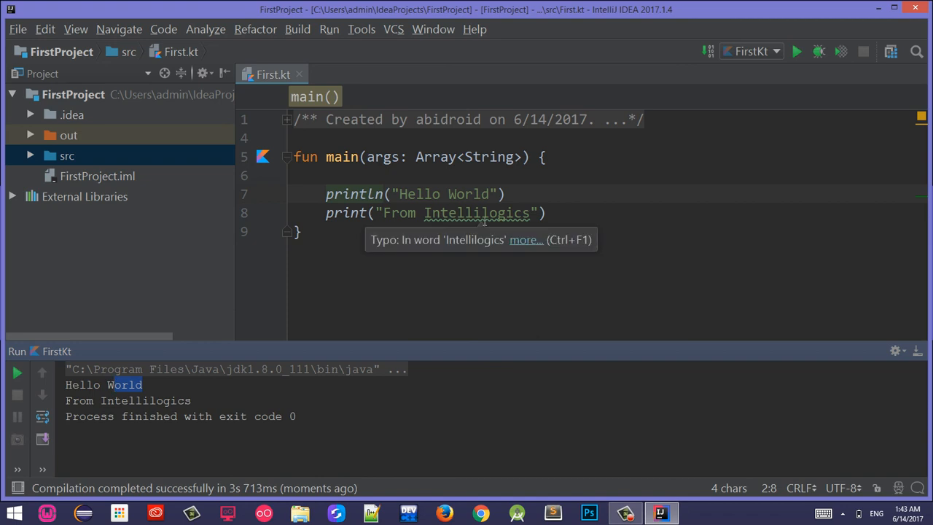
mouse_move(472, 242)
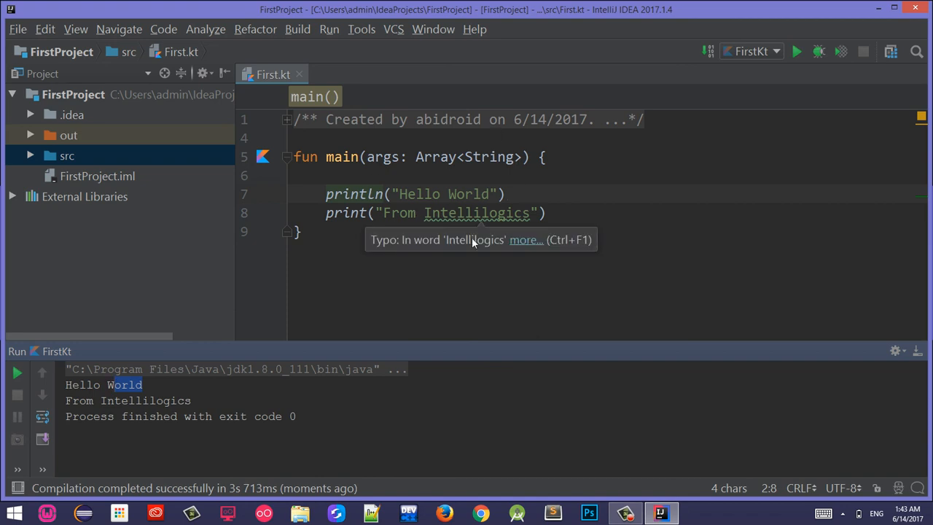
mouse_move(426, 186)
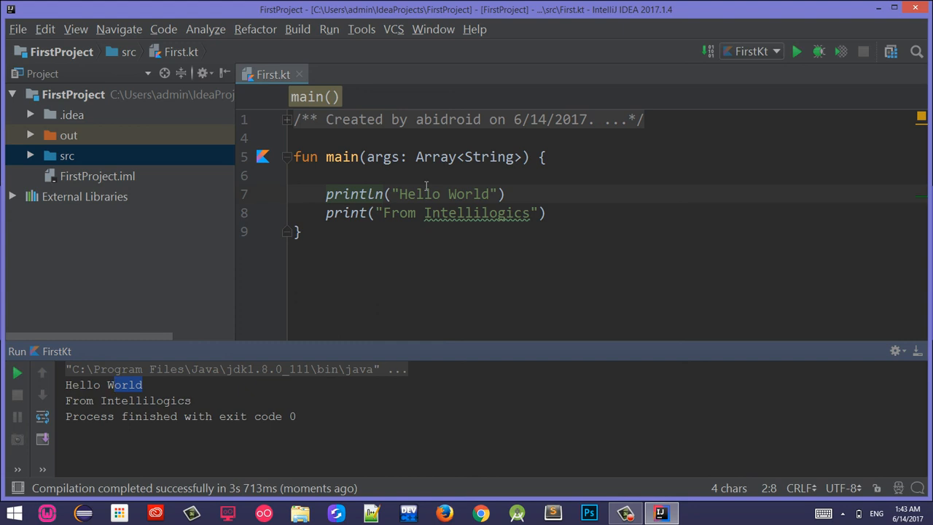
mouse_move(434, 277)
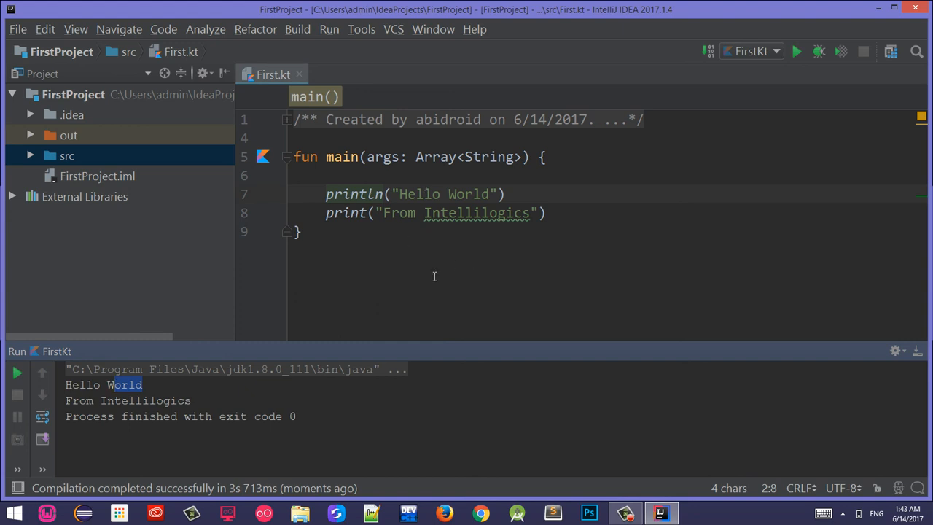
mouse_move(472, 193)
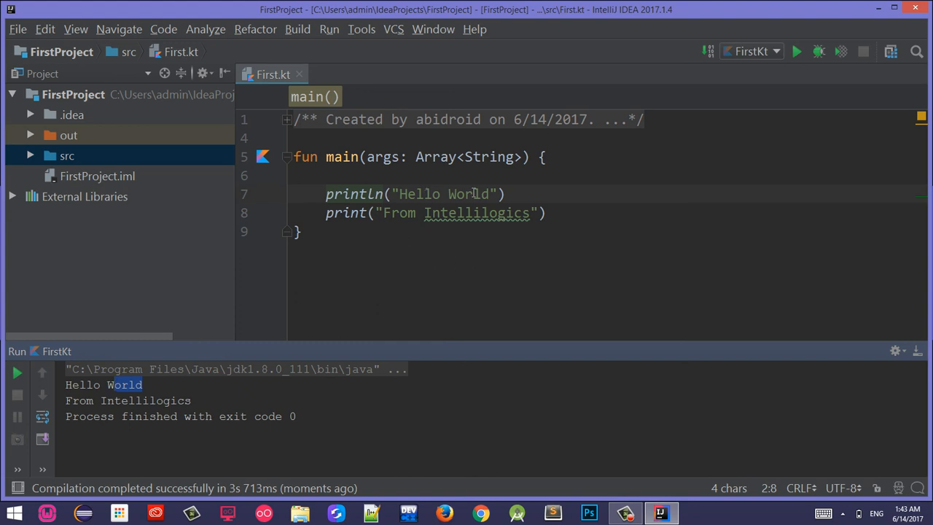